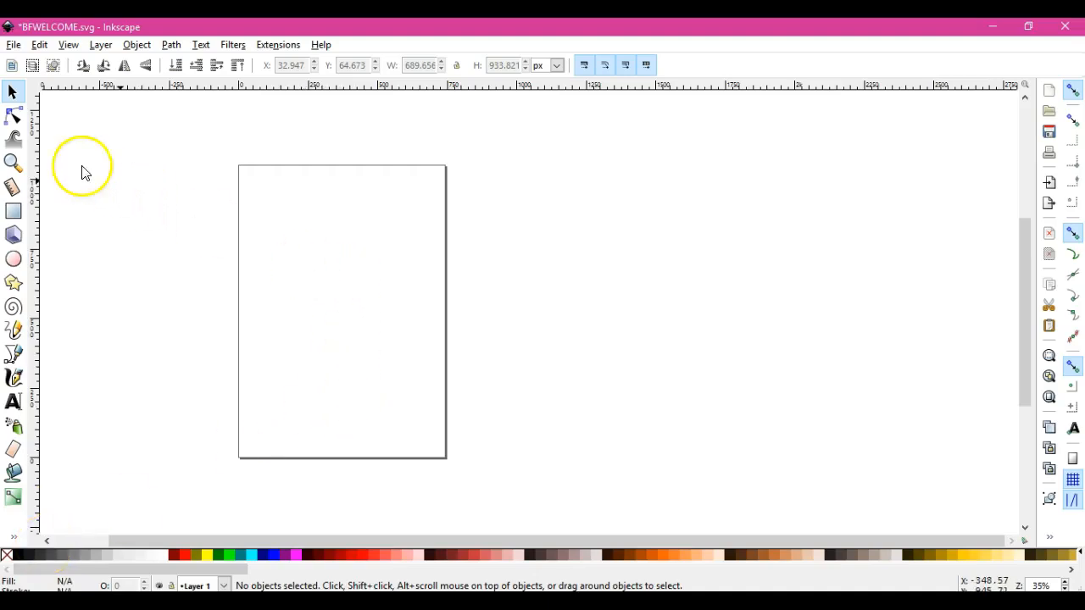
Add the text 'Welcome to' near the page top and 'Our Home' near the bottom.
left_click(14, 400)
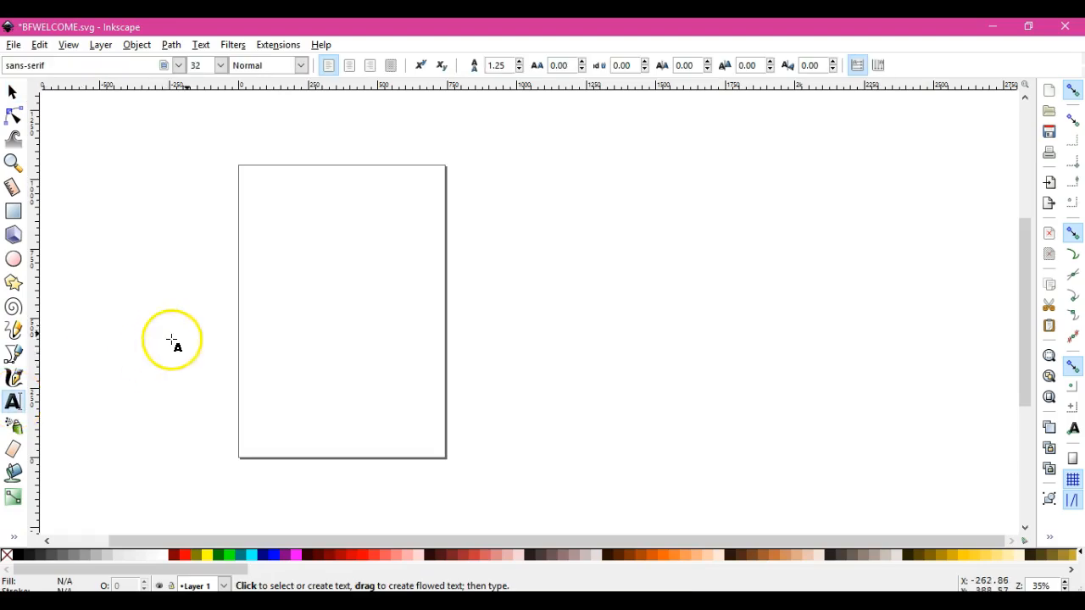
left_click(280, 211)
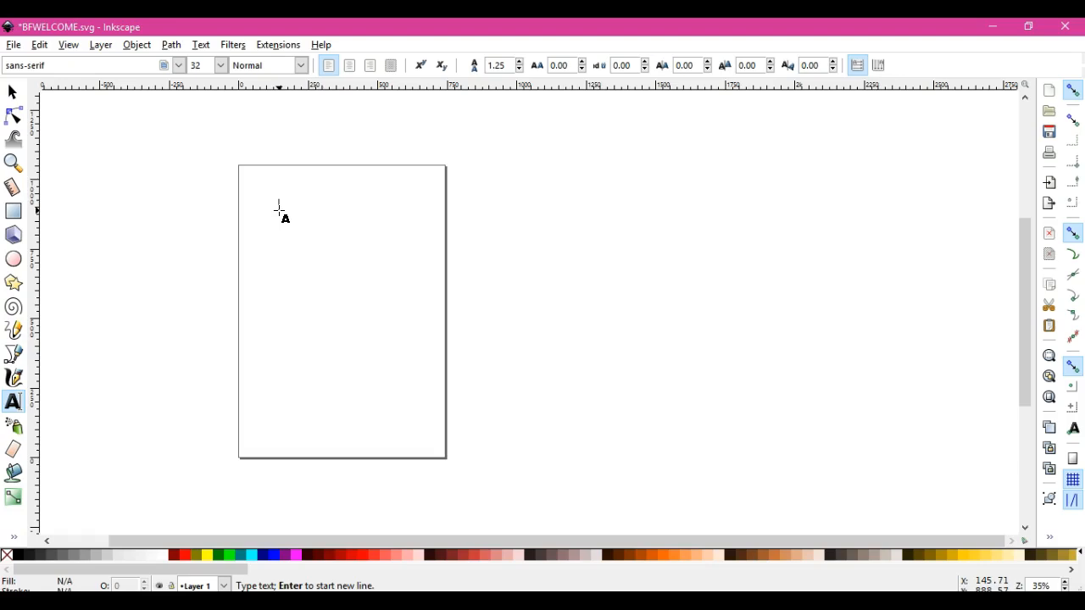
type("Welcome")
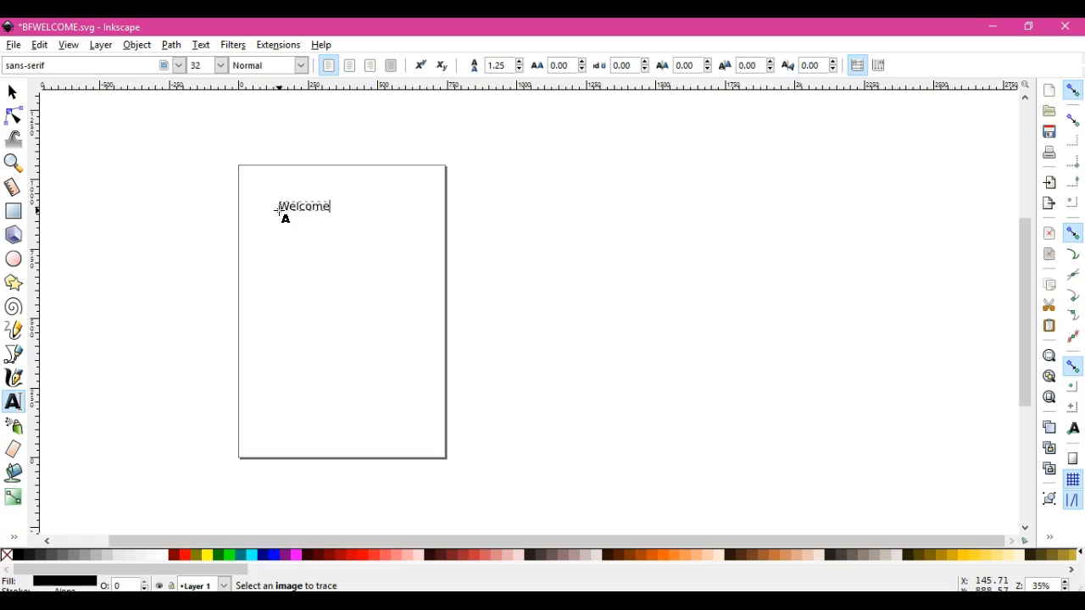
type("to")
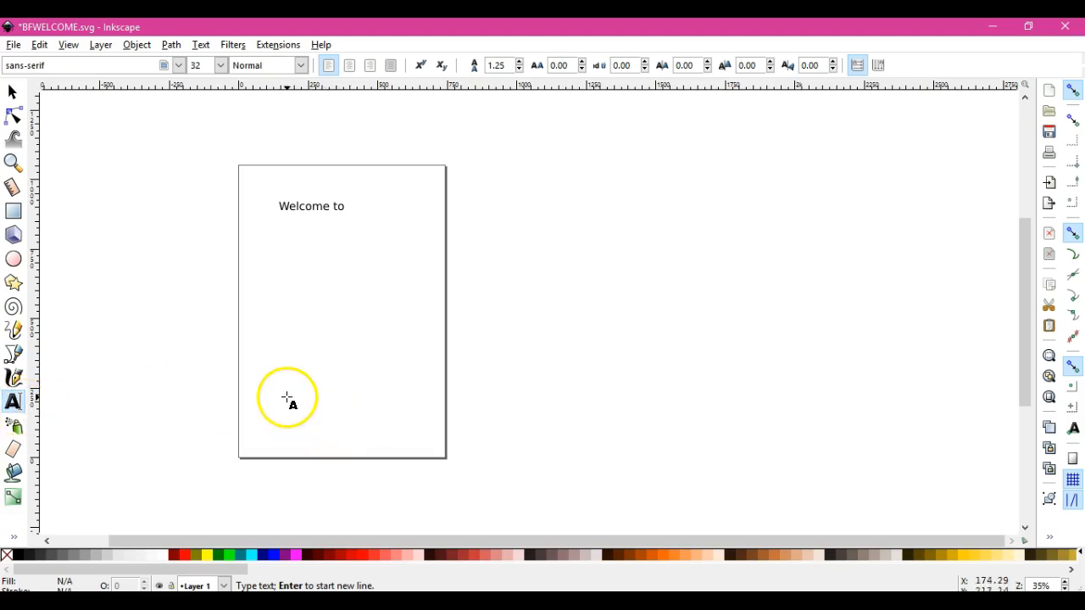
mouse_move(282, 393)
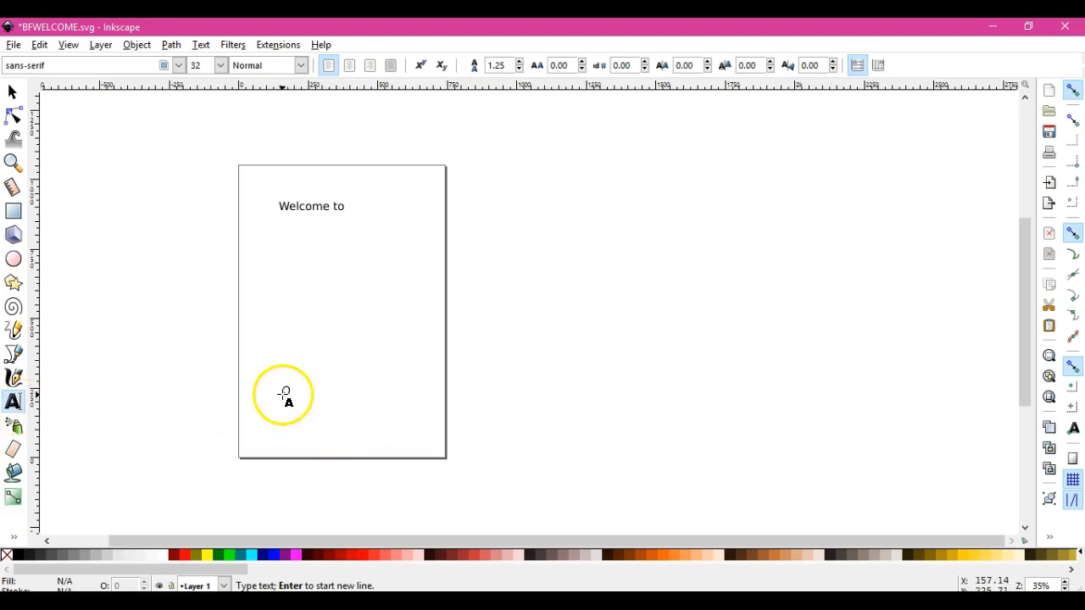
type("Our Home")
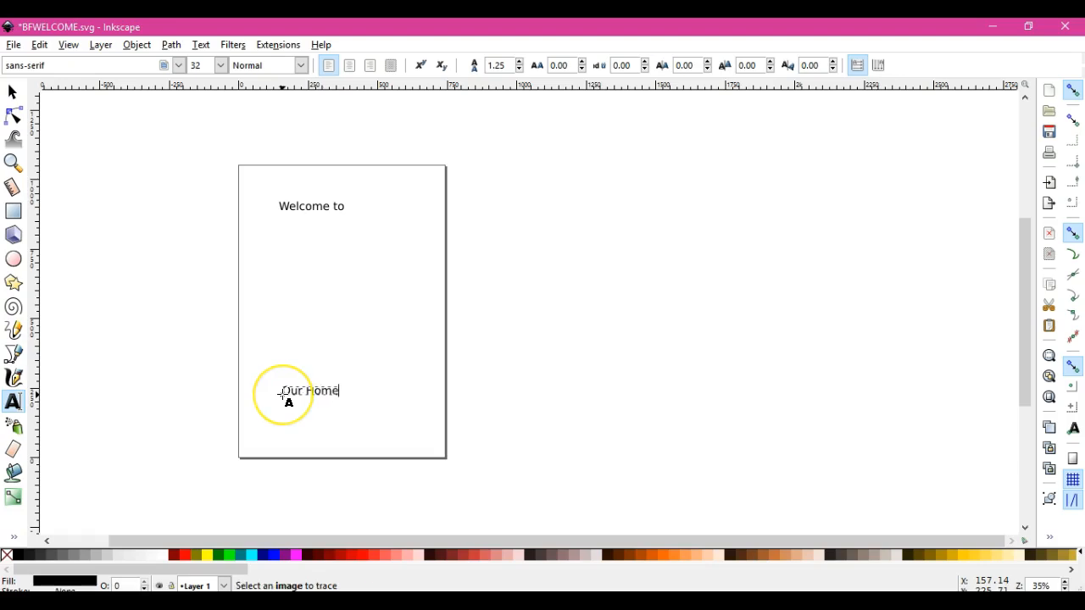
left_click(10, 92)
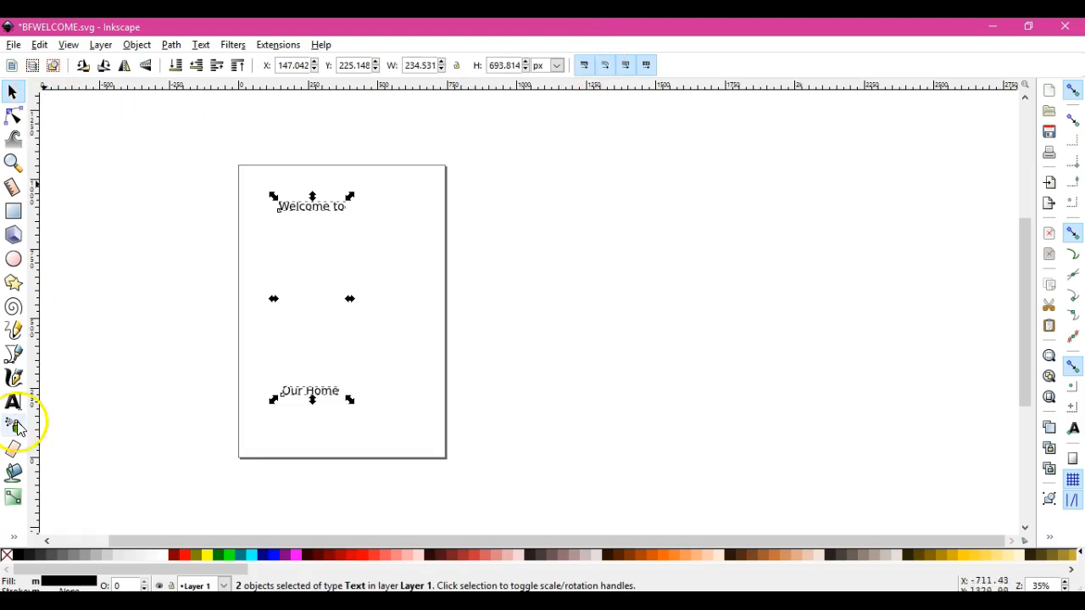
Set both text lines in the Aaron Script font.
left_click(14, 403)
type("aa")
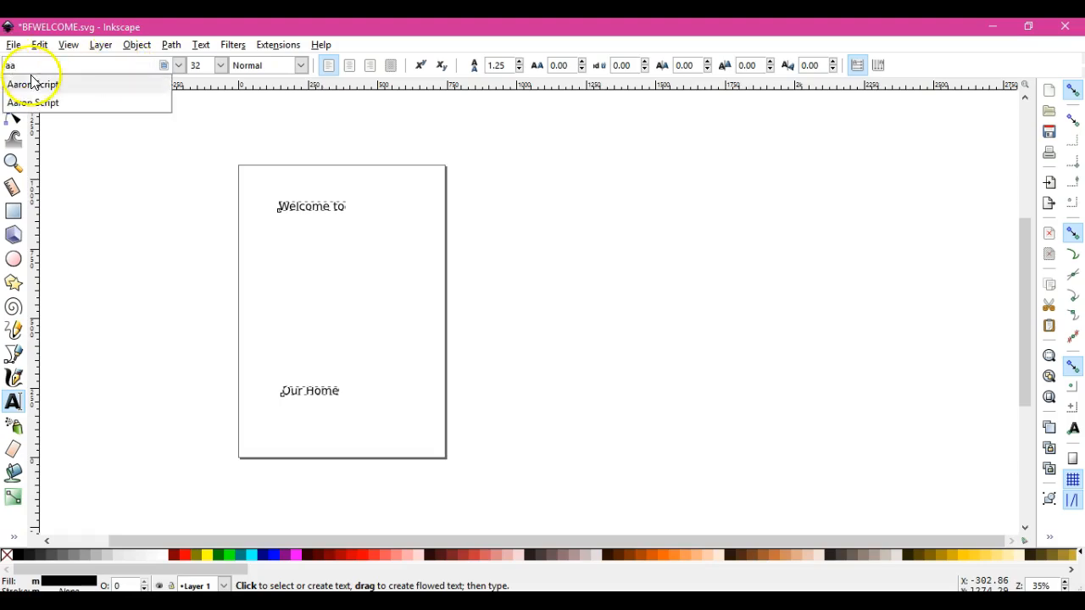
left_click(34, 85)
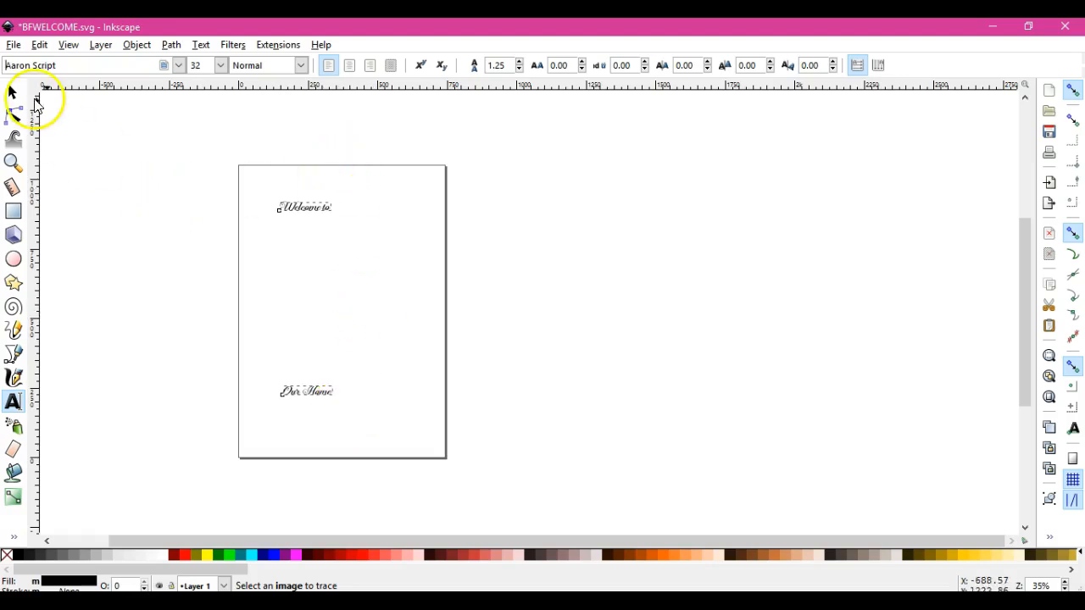
left_click(13, 91)
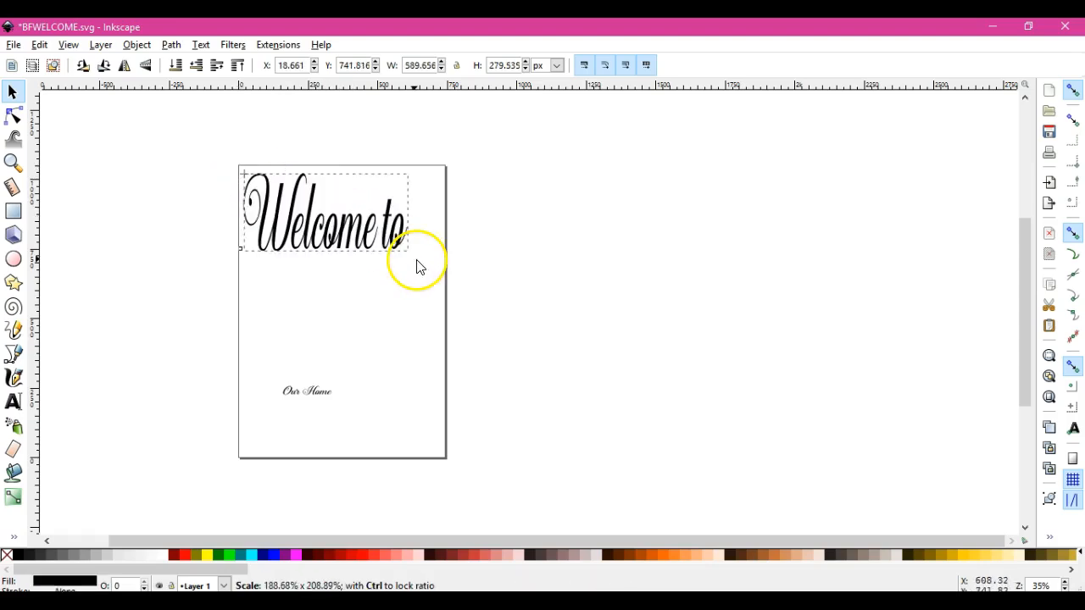
Scale 'Welcome to' and 'Our Home' to fill the page width top and bottom.
left_click_drag(415, 246, 441, 258)
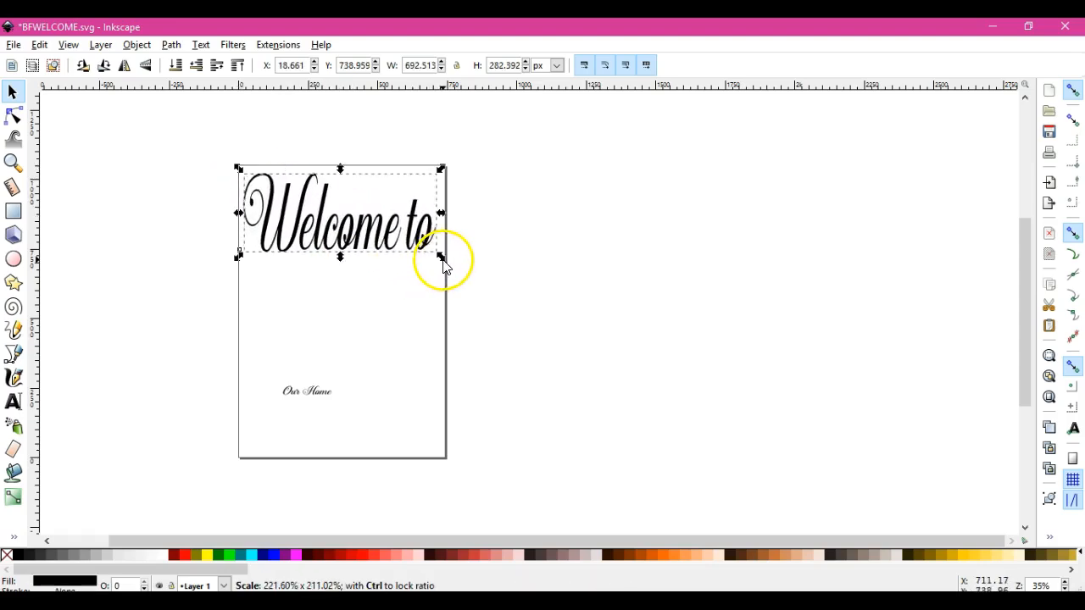
left_click_drag(440, 258, 339, 246)
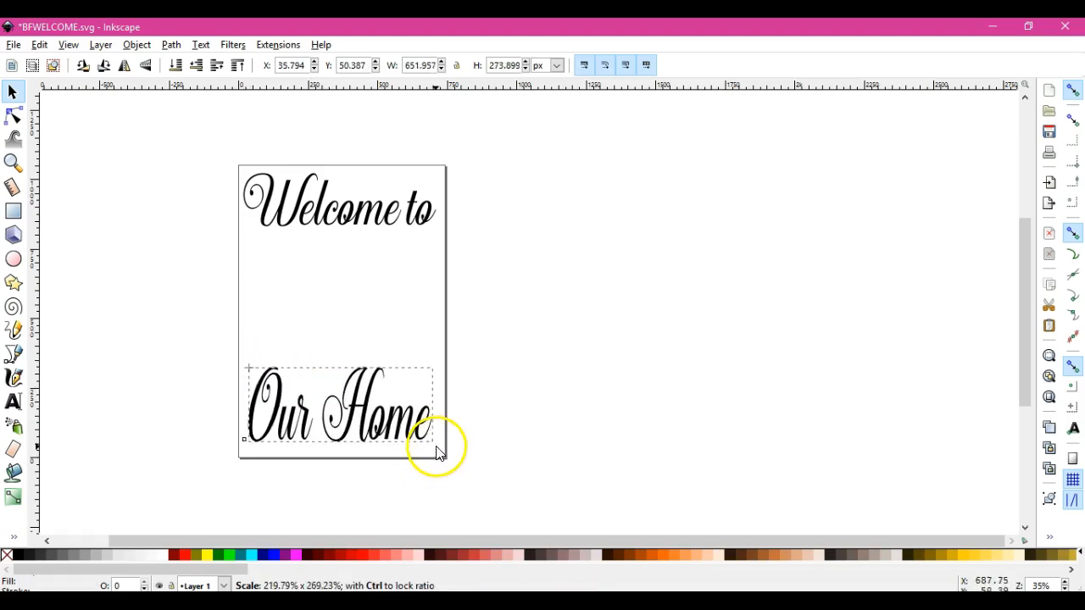
left_click_drag(437, 455, 444, 441)
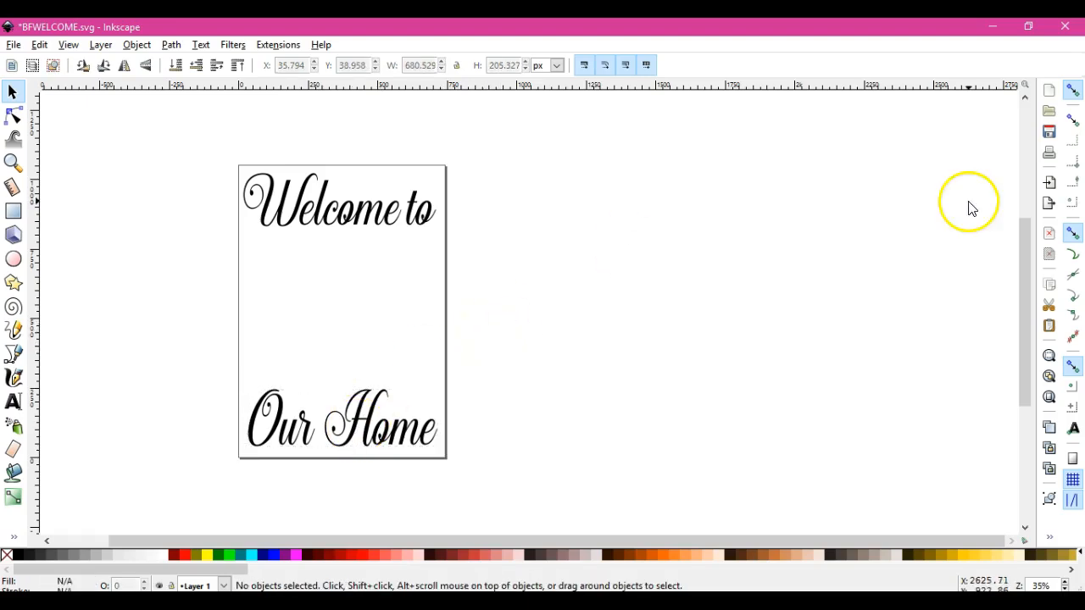
mouse_move(1050, 184)
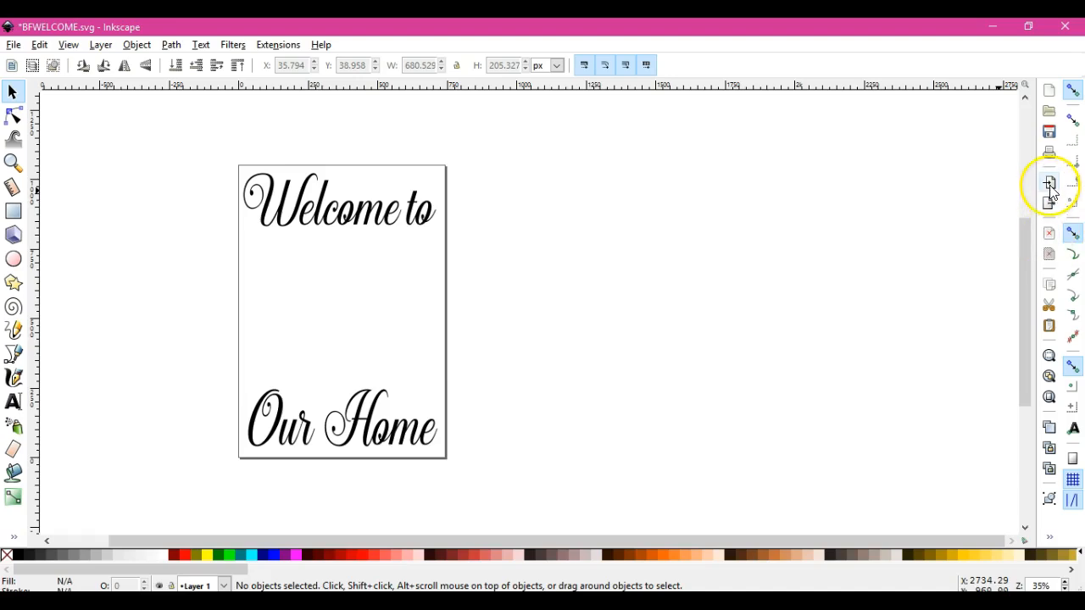
Import and embed the butterfly JPEG, centre it between the lines, and select everything.
left_click(1048, 183)
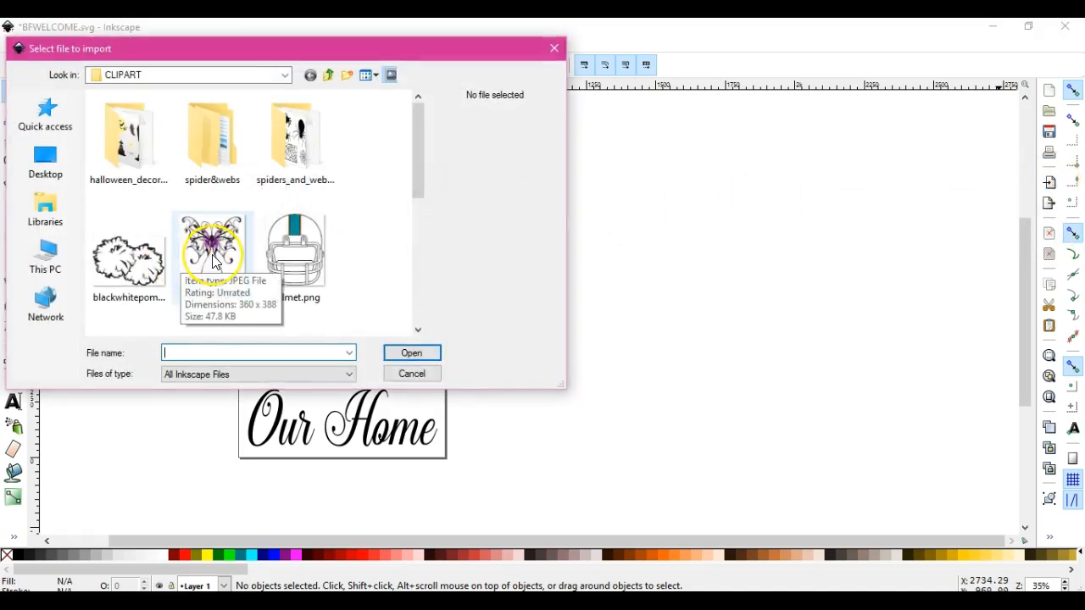
left_click(410, 353)
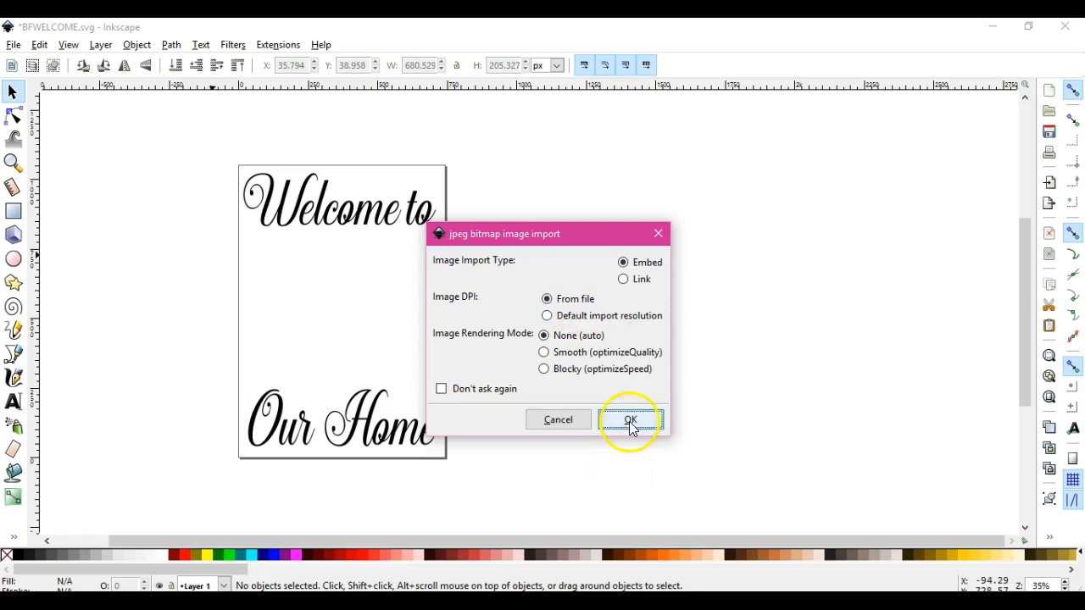
left_click(630, 420)
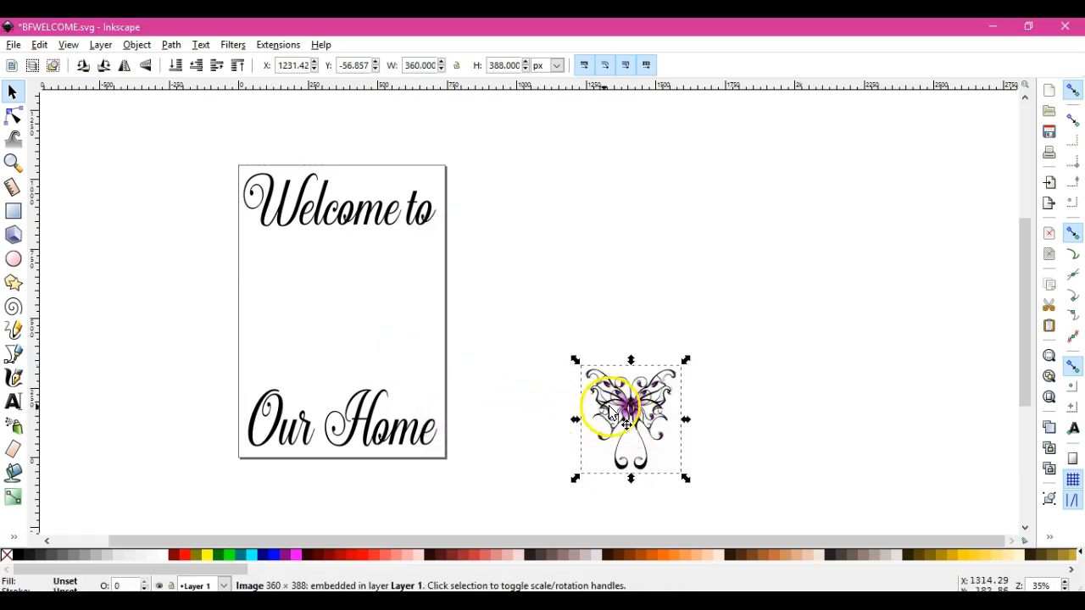
left_click_drag(631, 417, 337, 312)
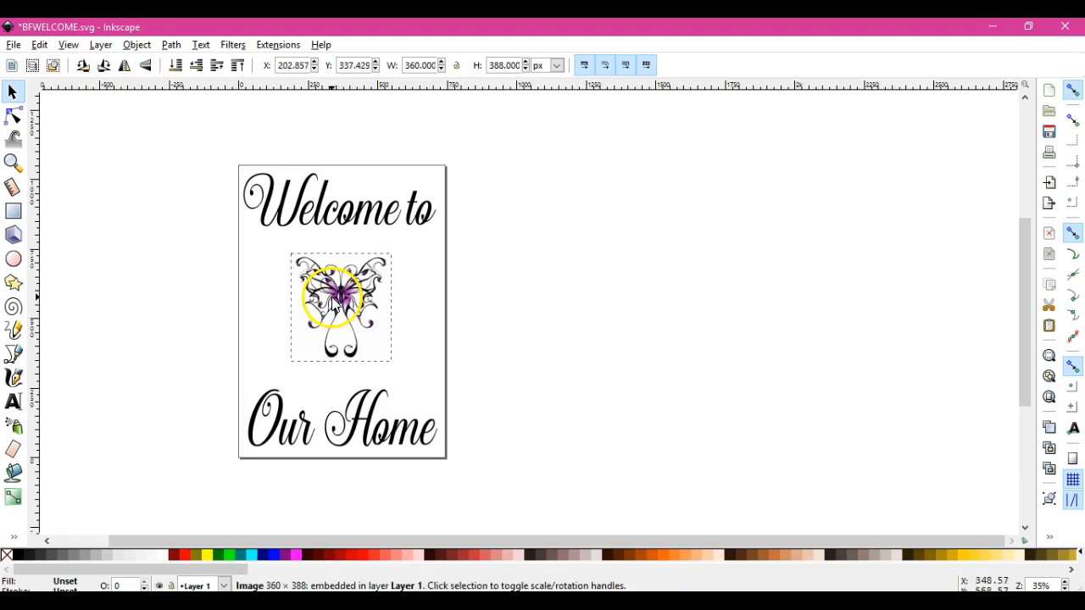
left_click(341, 309)
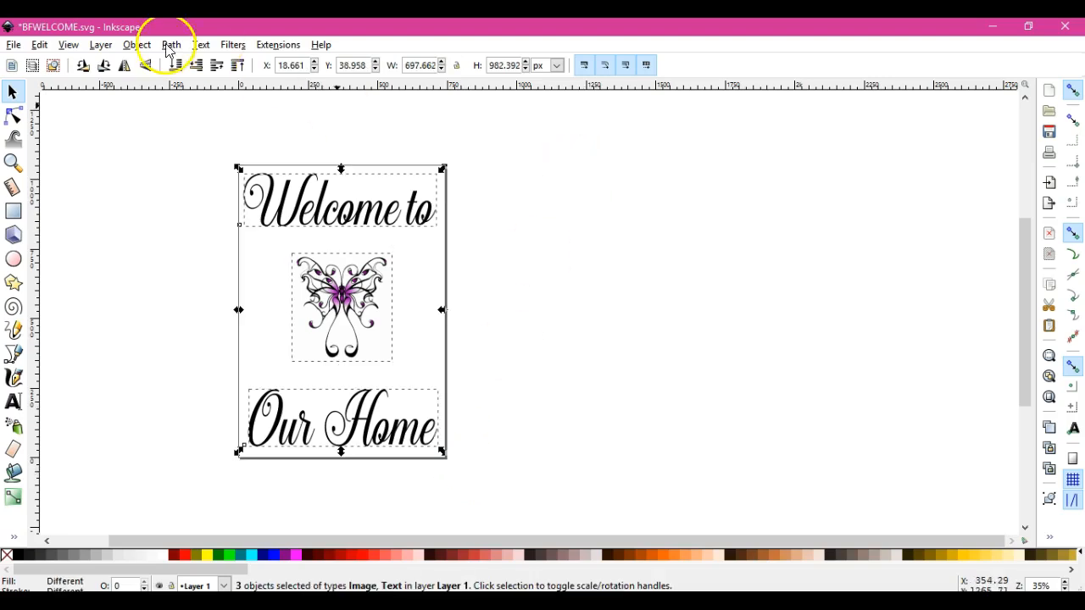
mouse_move(169, 44)
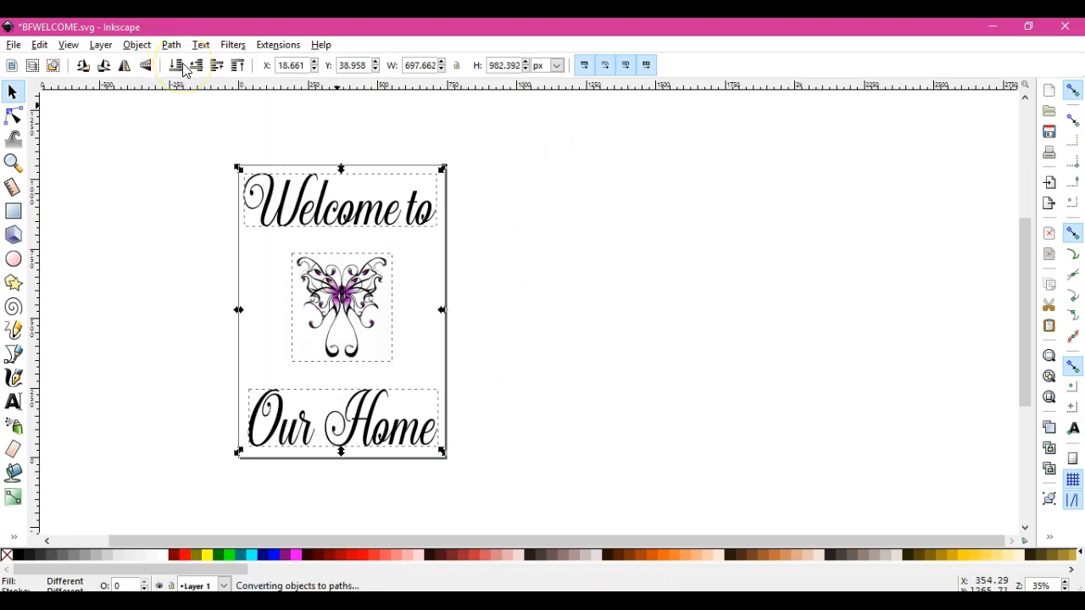
Save the sign as BFWELCOME in Inkscape SVG format.
left_click(13, 44)
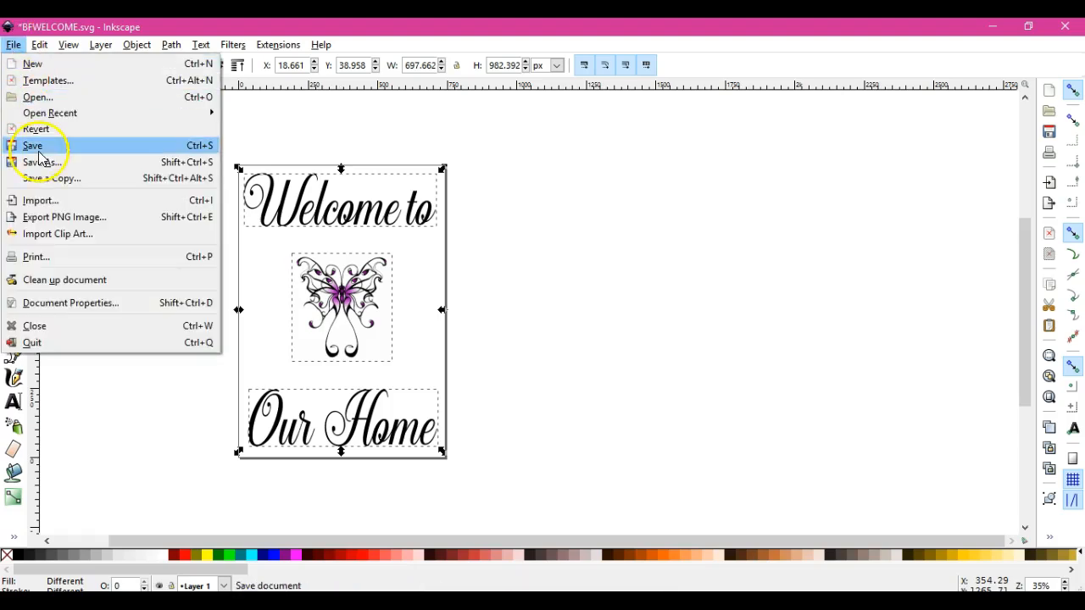
left_click(32, 146)
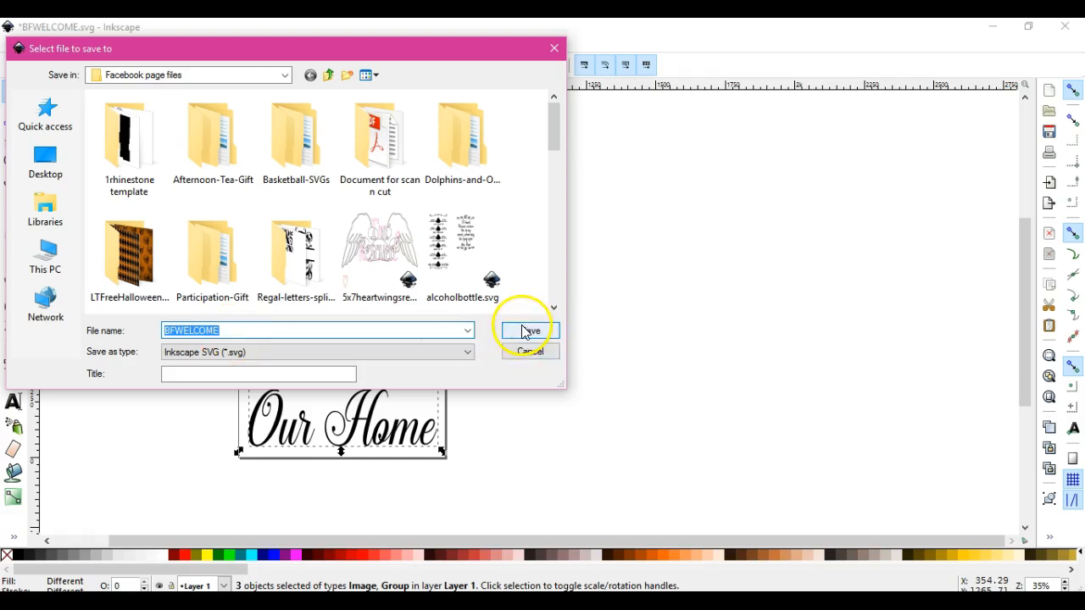
left_click(526, 331)
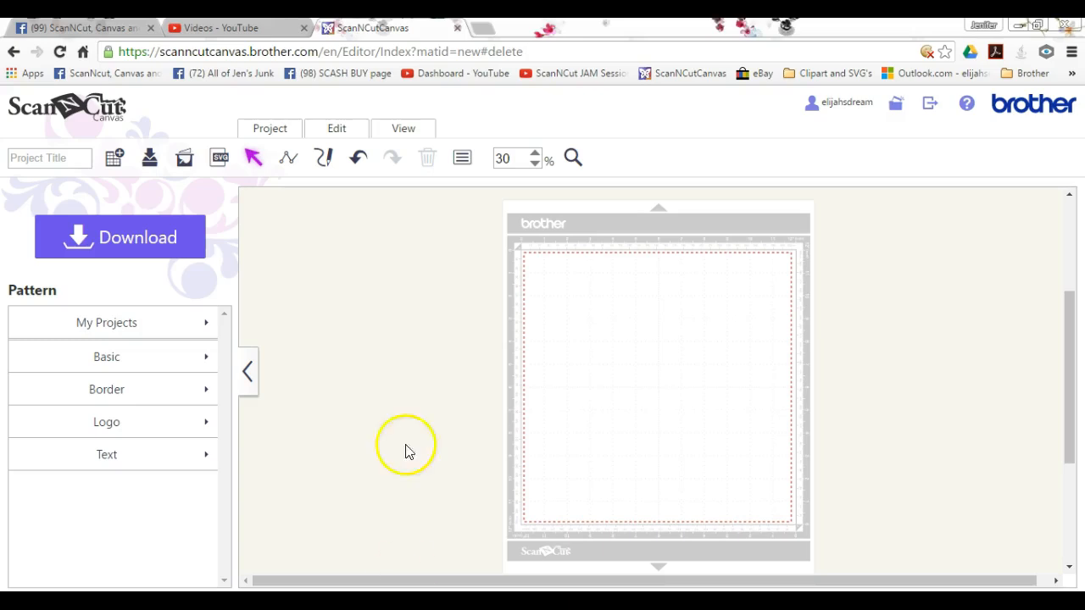
Import BFWELCOME.svg into ScanNCut Canvas and dismiss the unconverted-shapes notice.
left_click(219, 158)
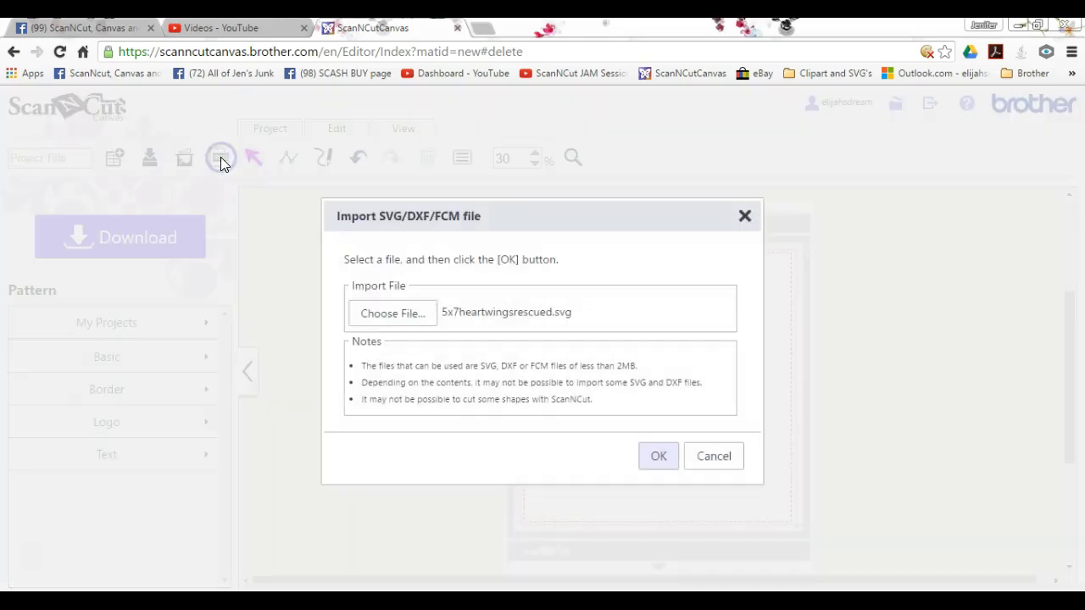
left_click(392, 312)
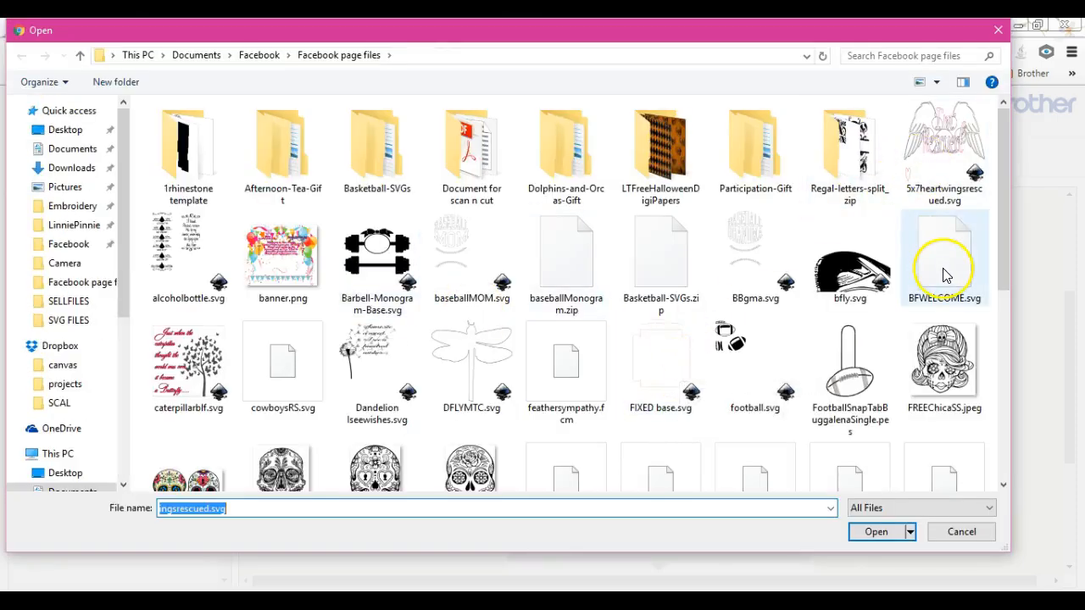
left_click(878, 533)
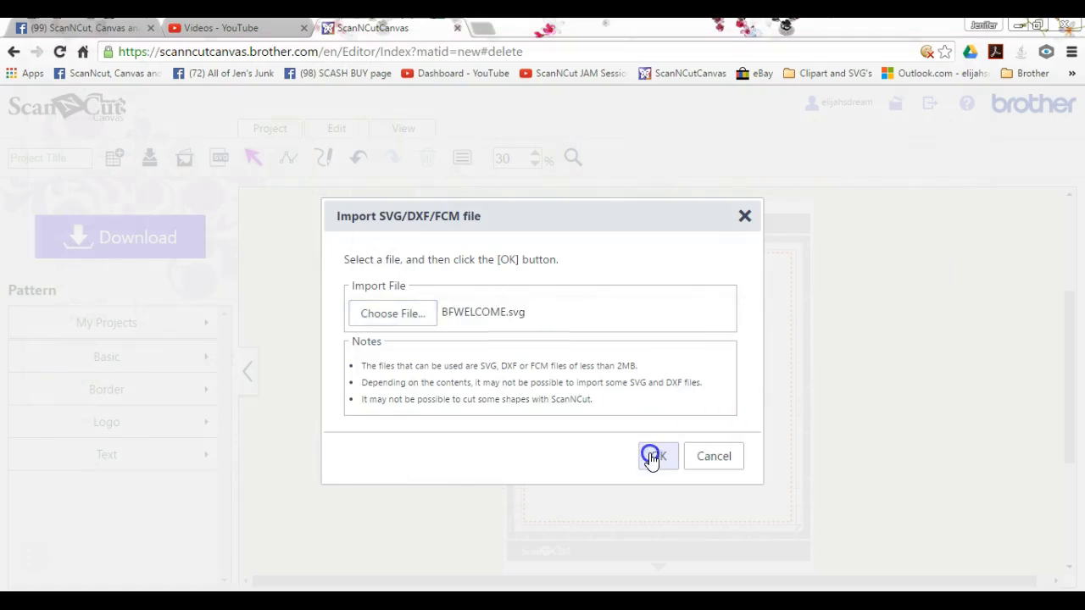
left_click(658, 456)
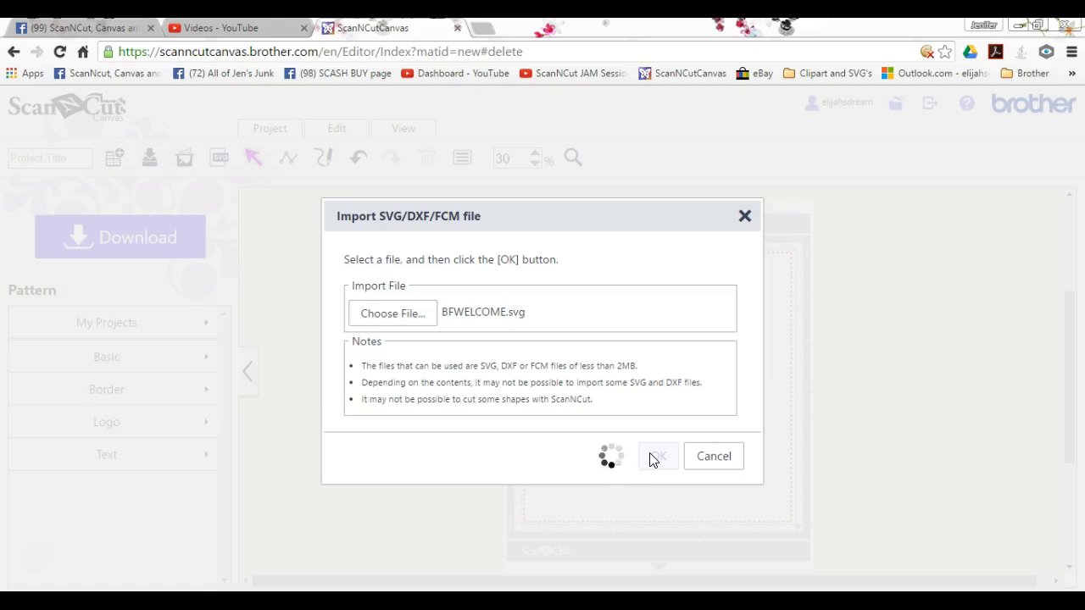
left_click(658, 457)
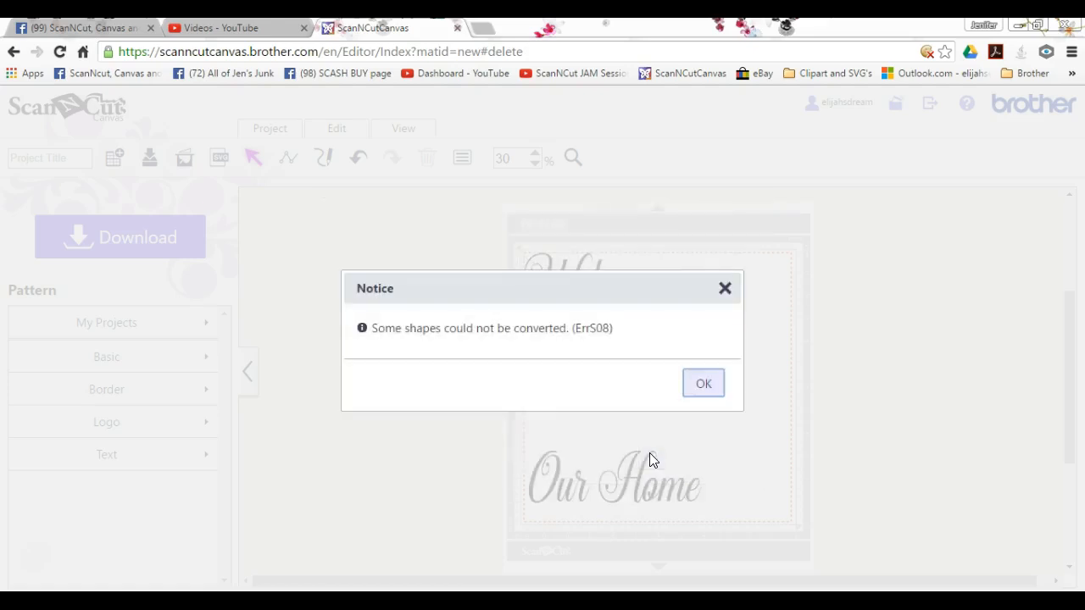
mouse_move(700, 380)
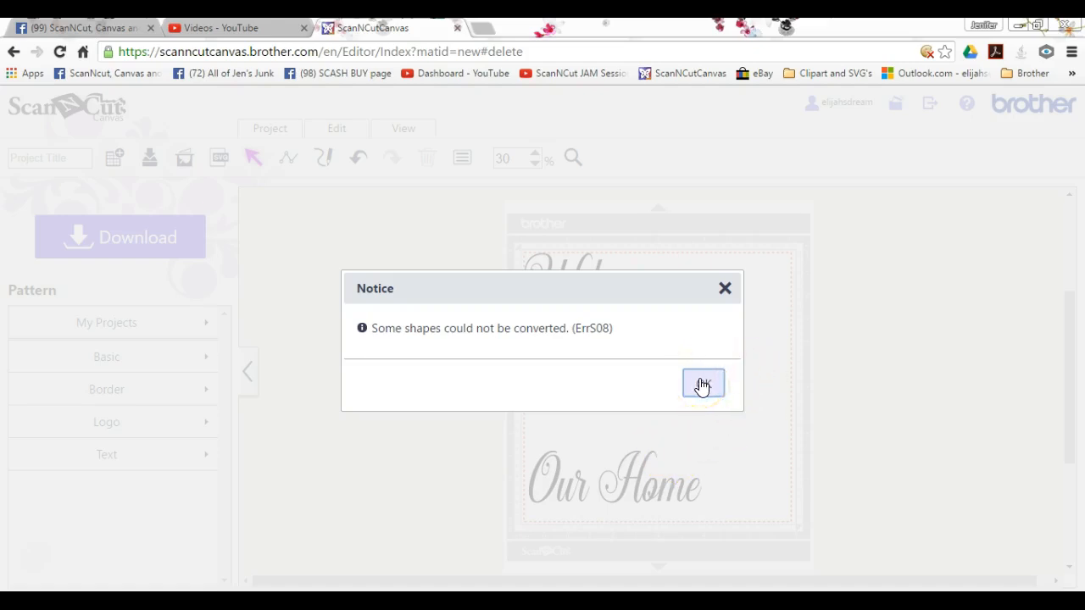
left_click(702, 383)
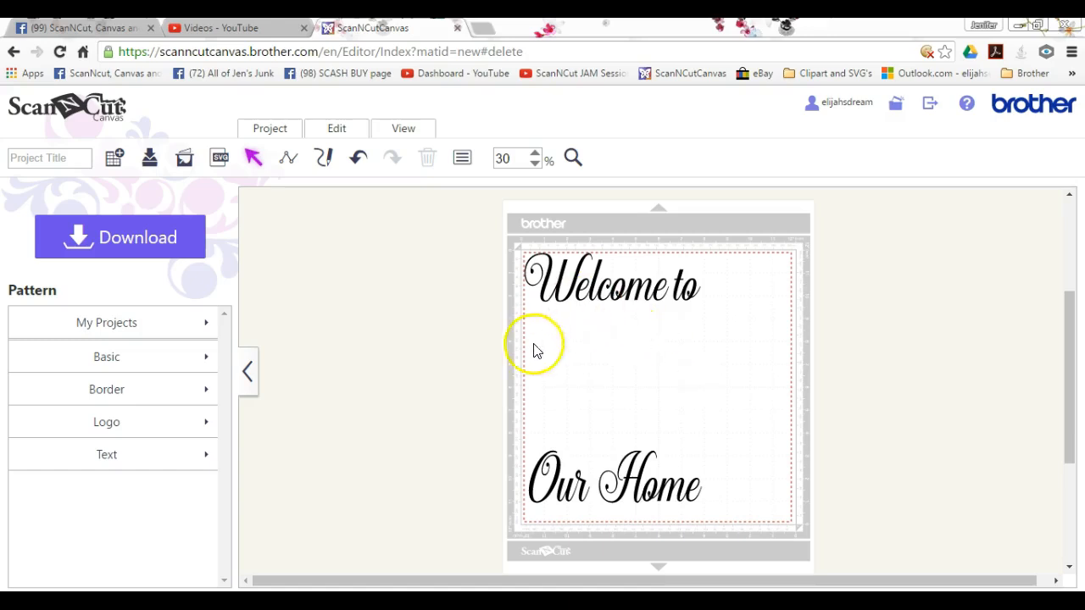
mouse_move(579, 366)
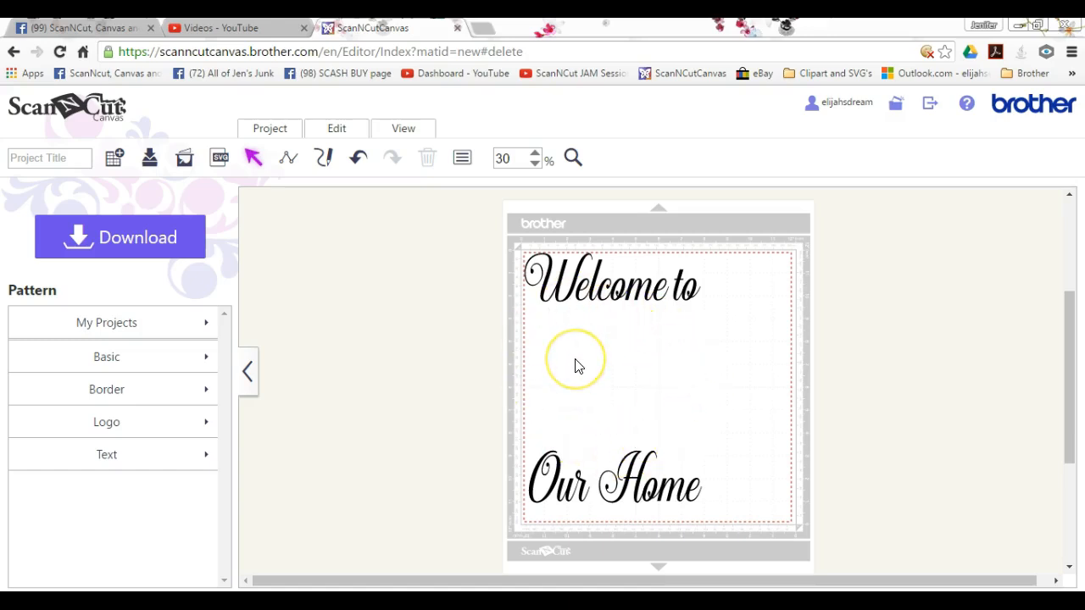
mouse_move(824, 584)
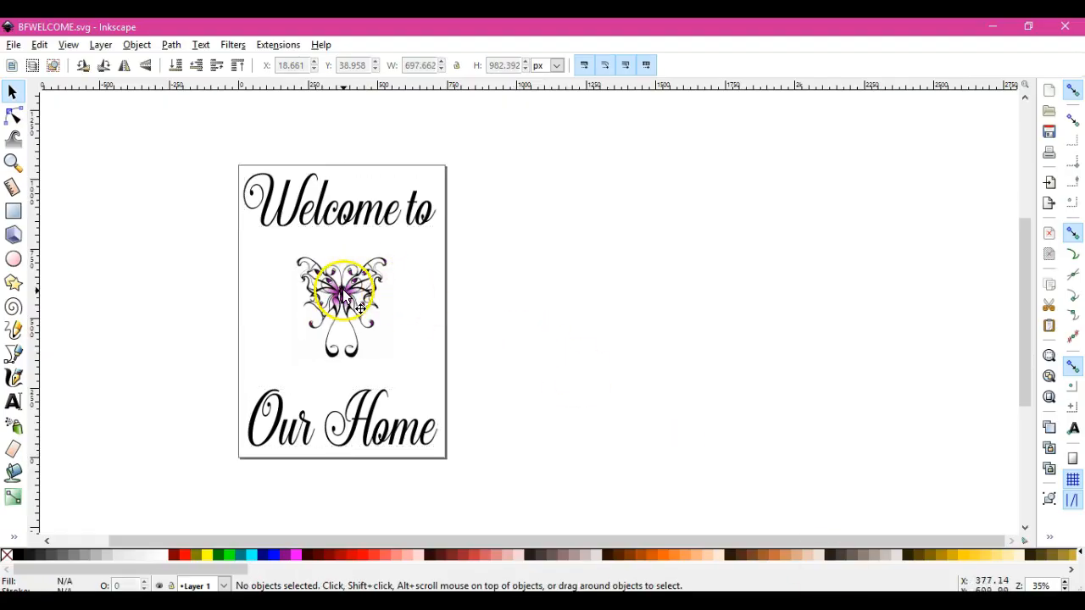
Move the butterfly image off the page to the right and start Trace Bitmap on it.
left_click_drag(343, 307, 529, 301)
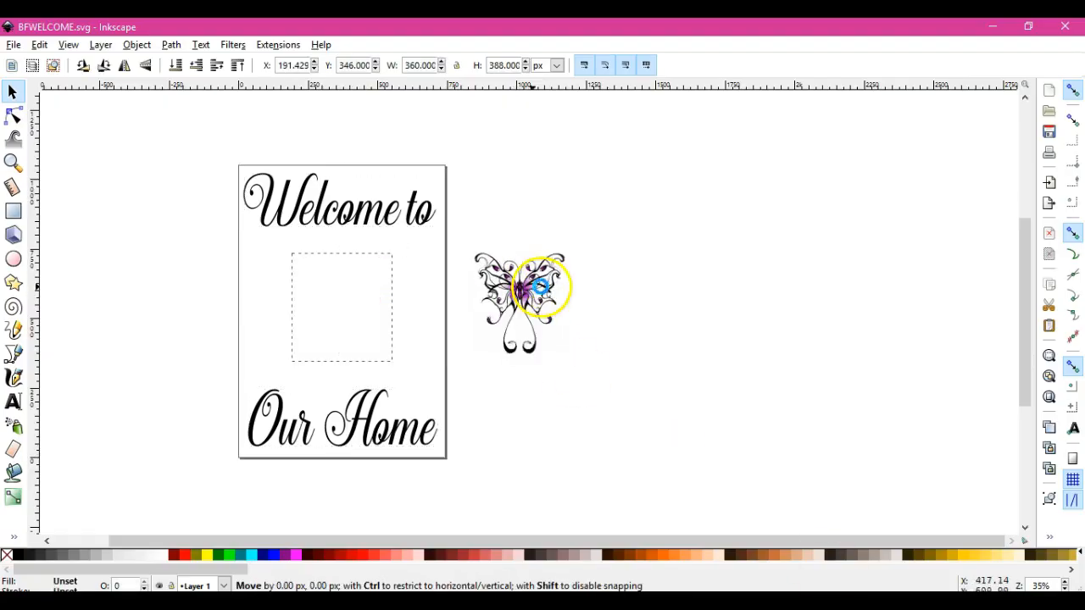
left_click_drag(523, 302, 585, 314)
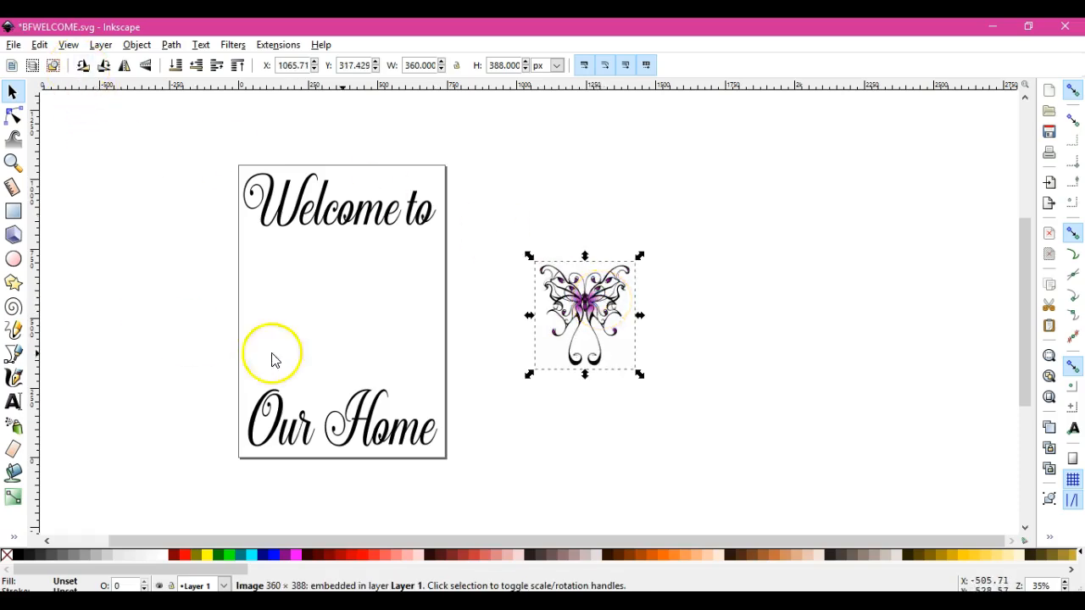
right_click(585, 306)
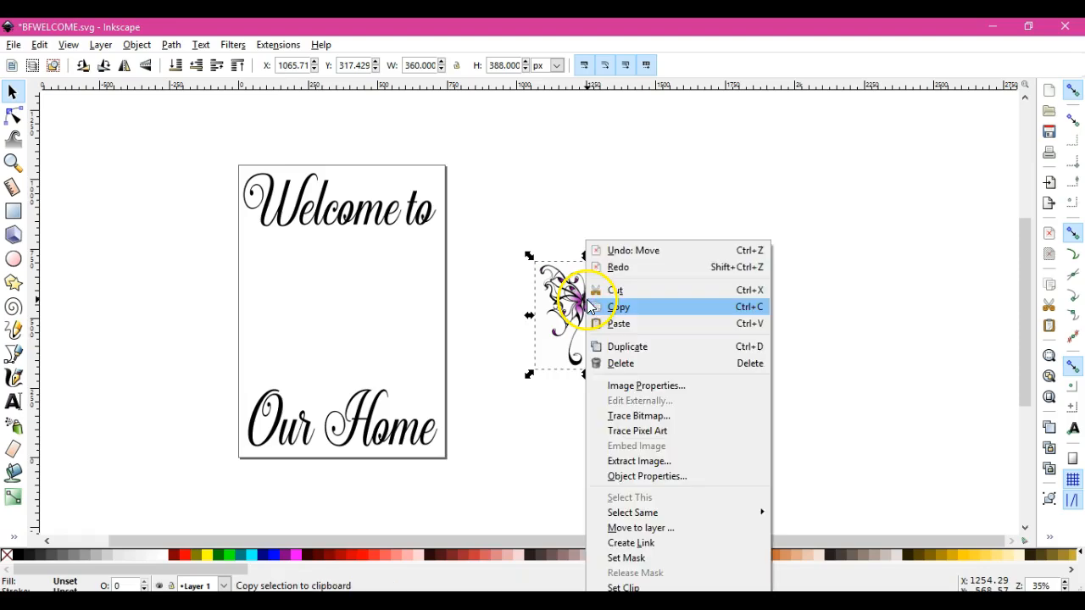
mouse_move(637, 415)
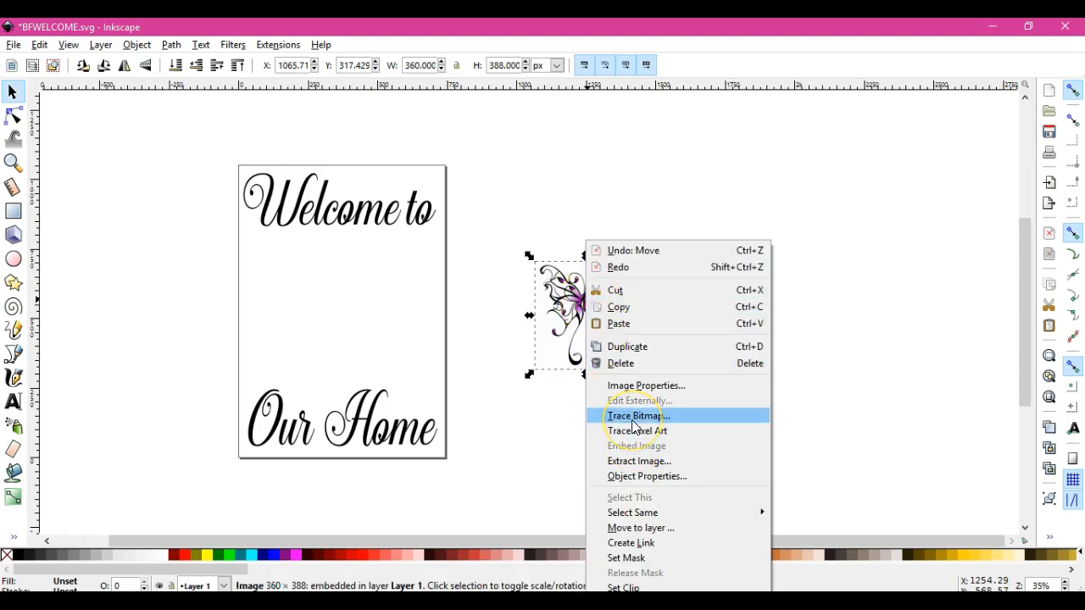
left_click(636, 417)
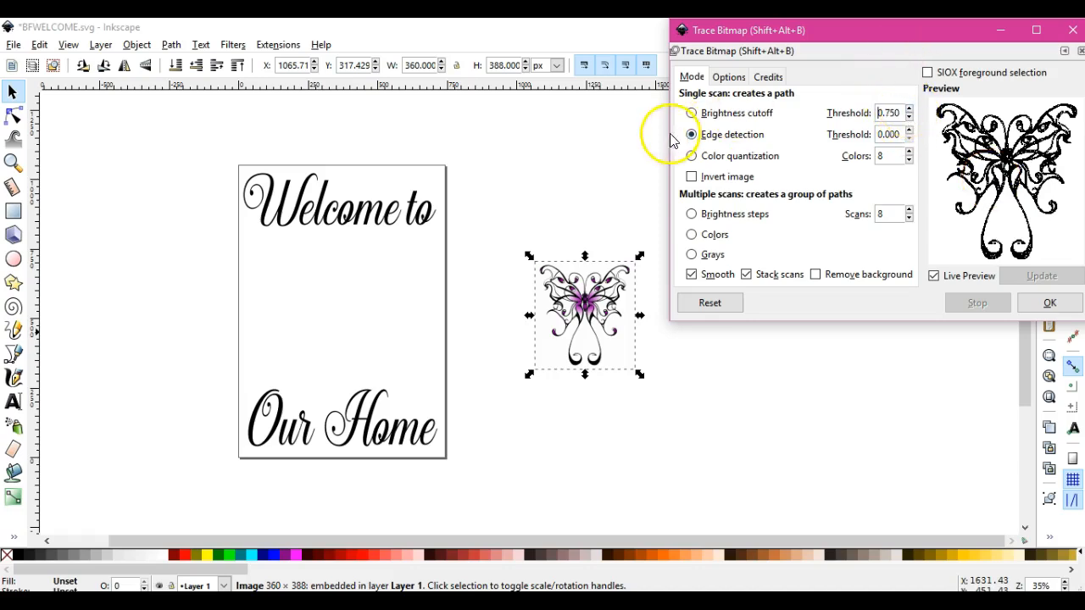
Try brightness cutoff tracing, adjusting its threshold to 0.850.
left_click(692, 112)
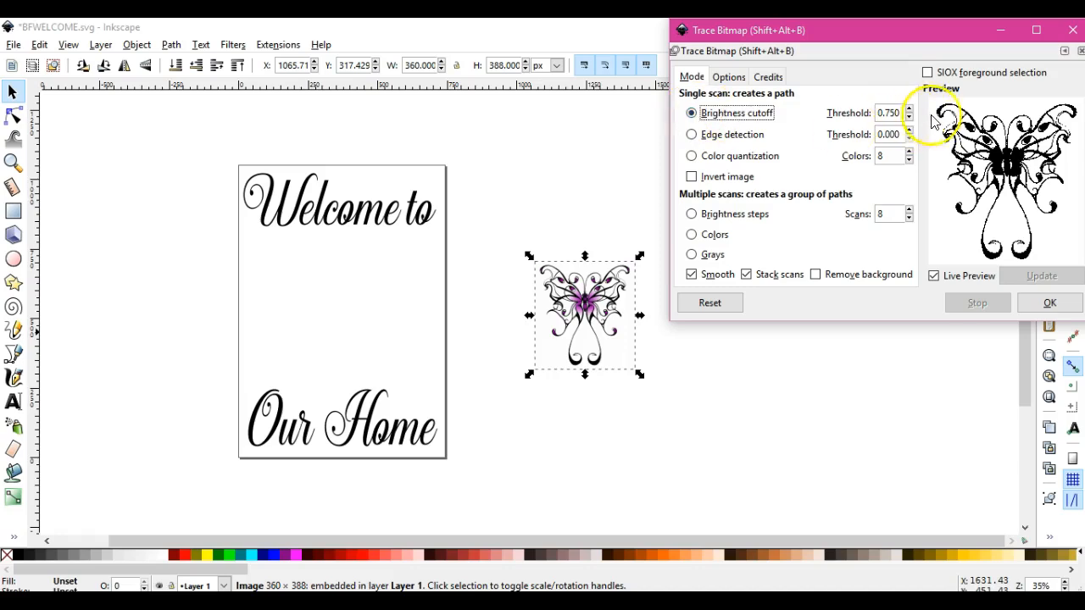
left_click(909, 117)
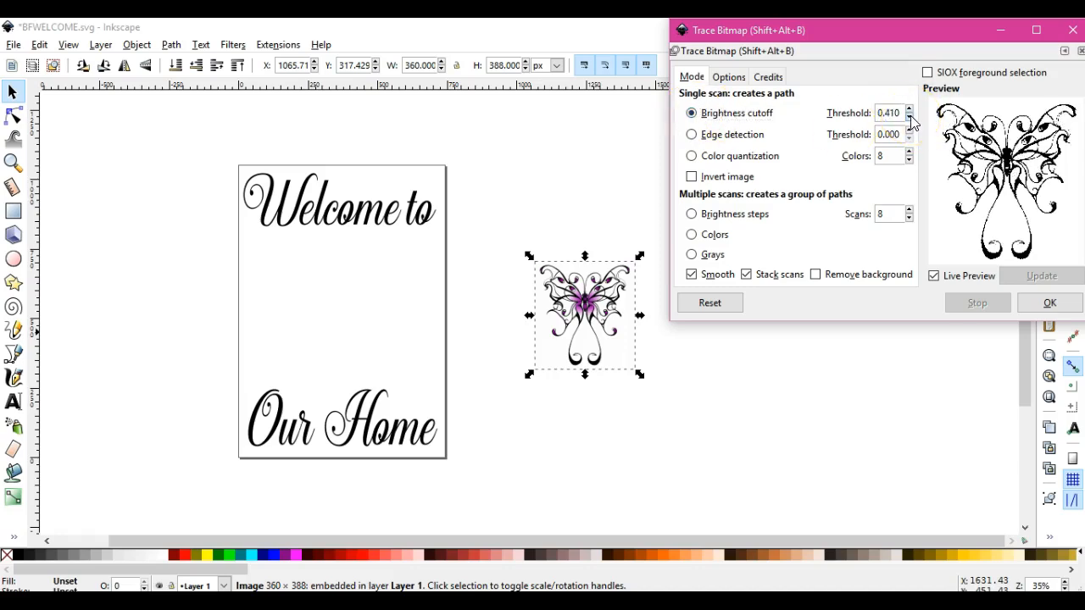
left_click(911, 117)
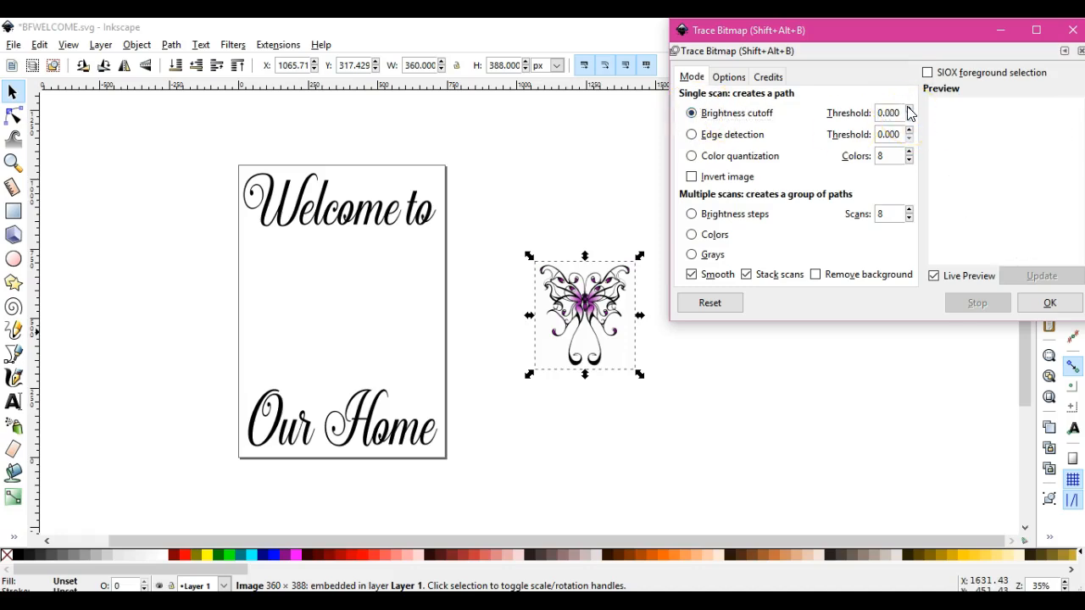
left_click(909, 109)
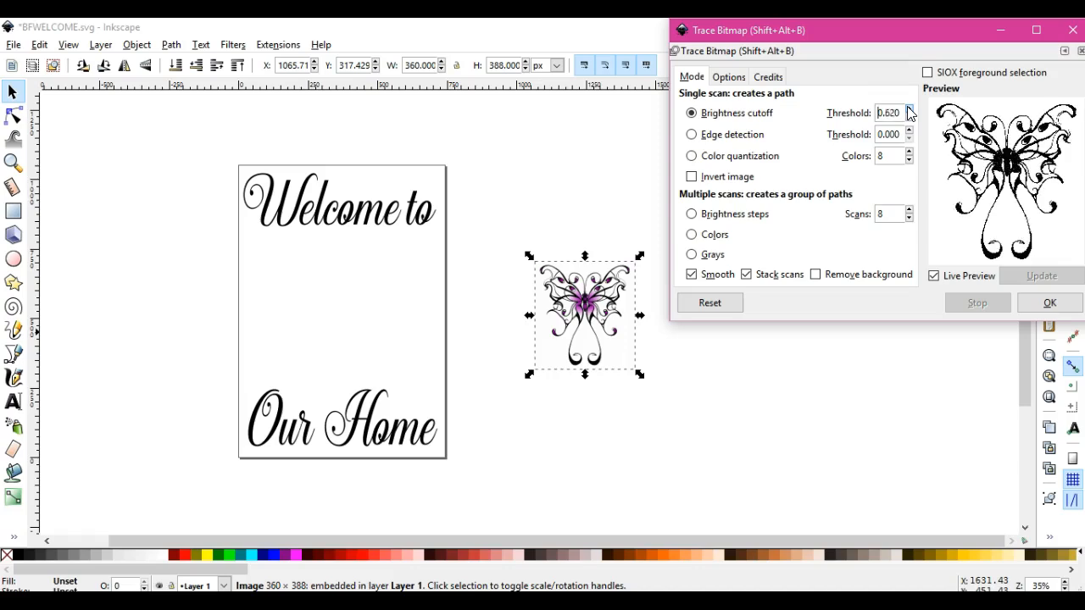
left_click(909, 108)
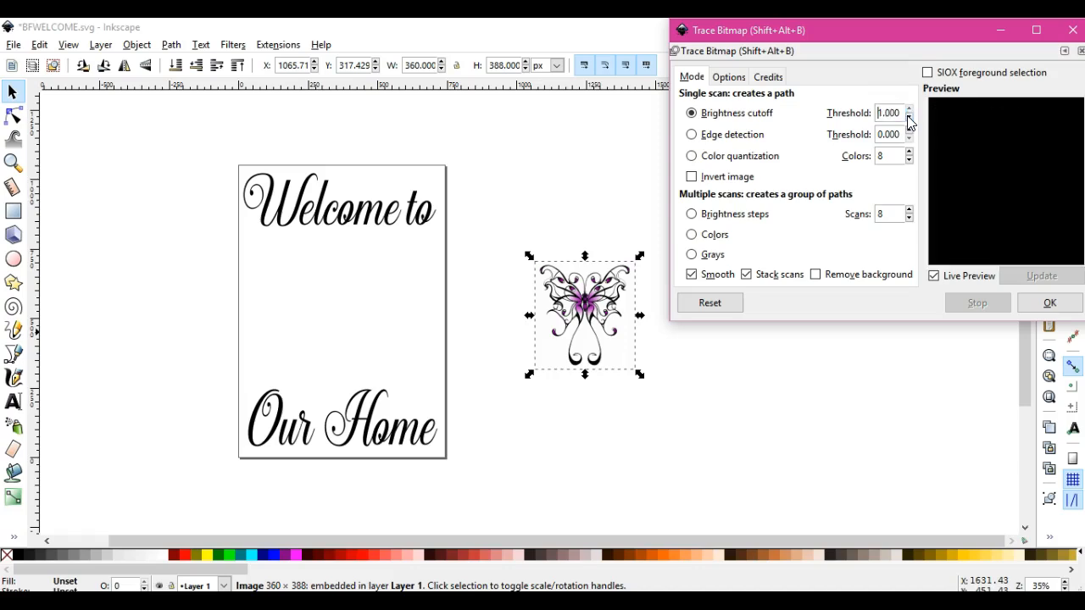
left_click(909, 118)
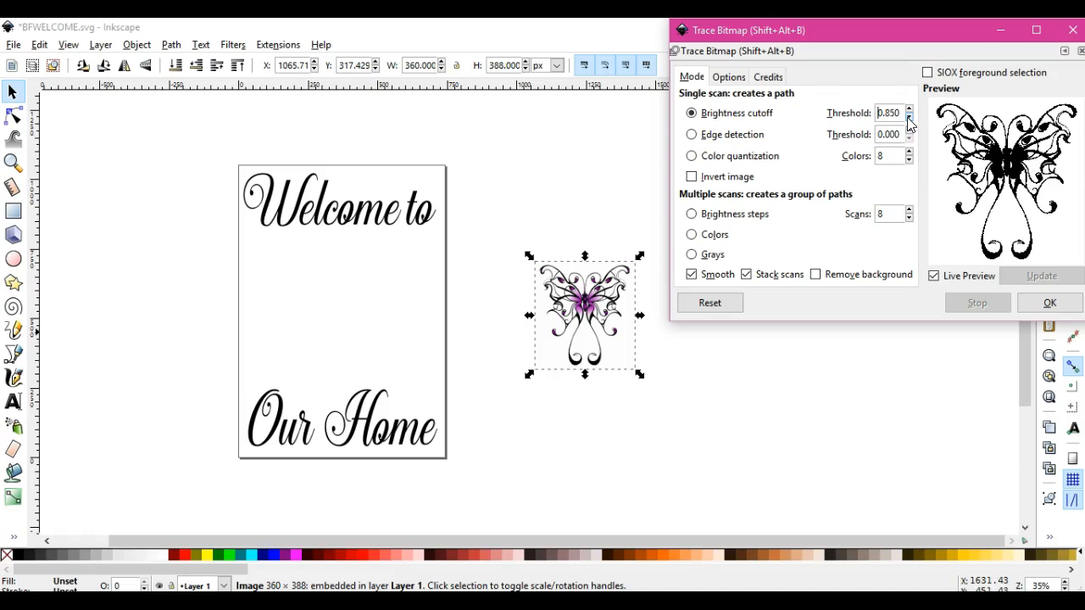
Switch to edge detection with a raised threshold and trace the butterfly into a path.
left_click(691, 134)
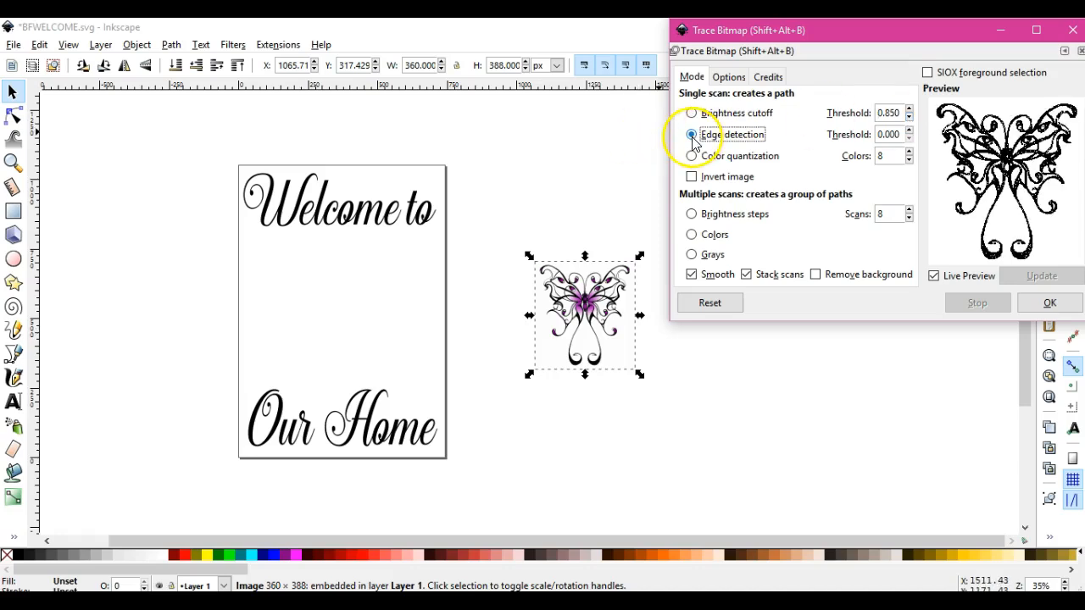
left_click(909, 131)
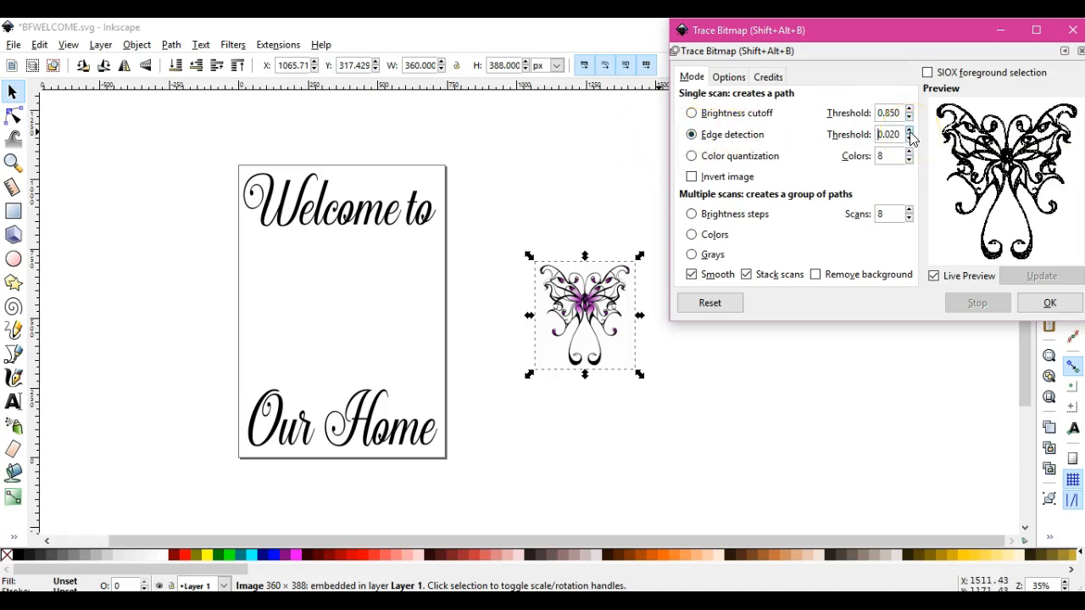
left_click(909, 129)
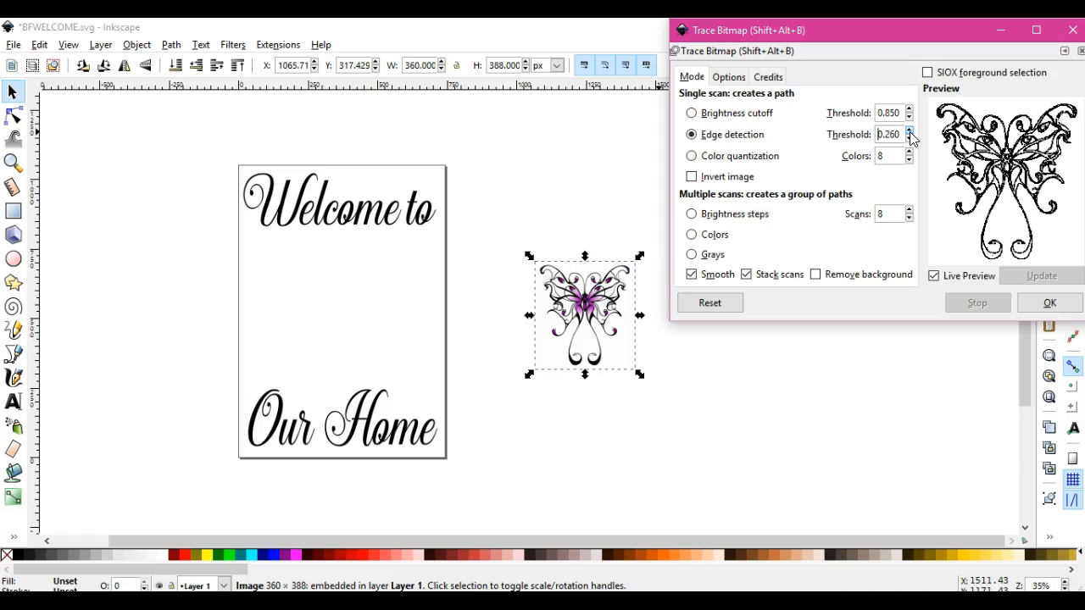
left_click(909, 132)
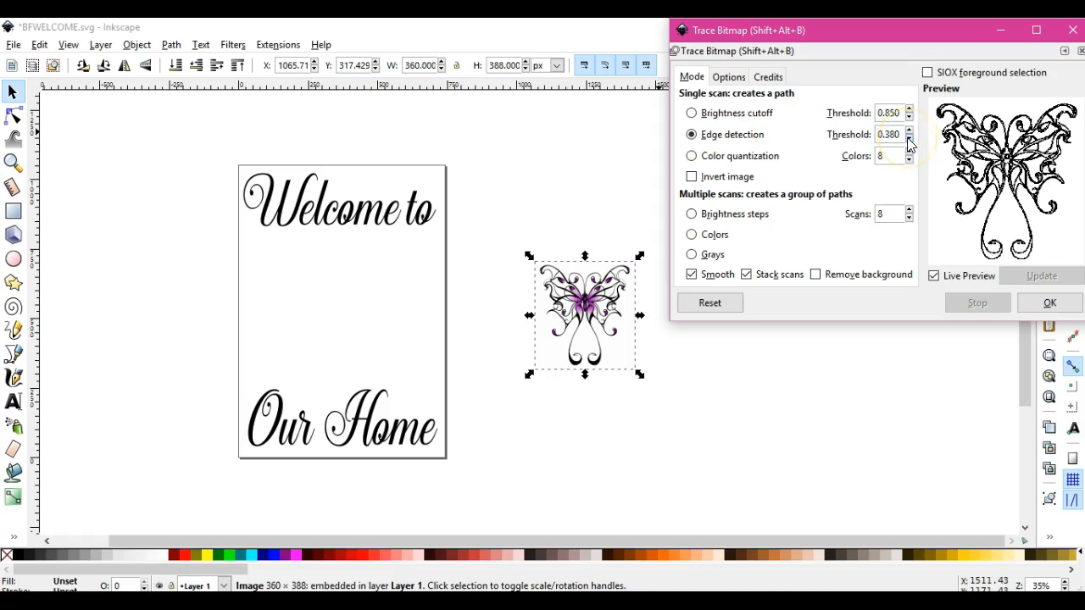
left_click(909, 137)
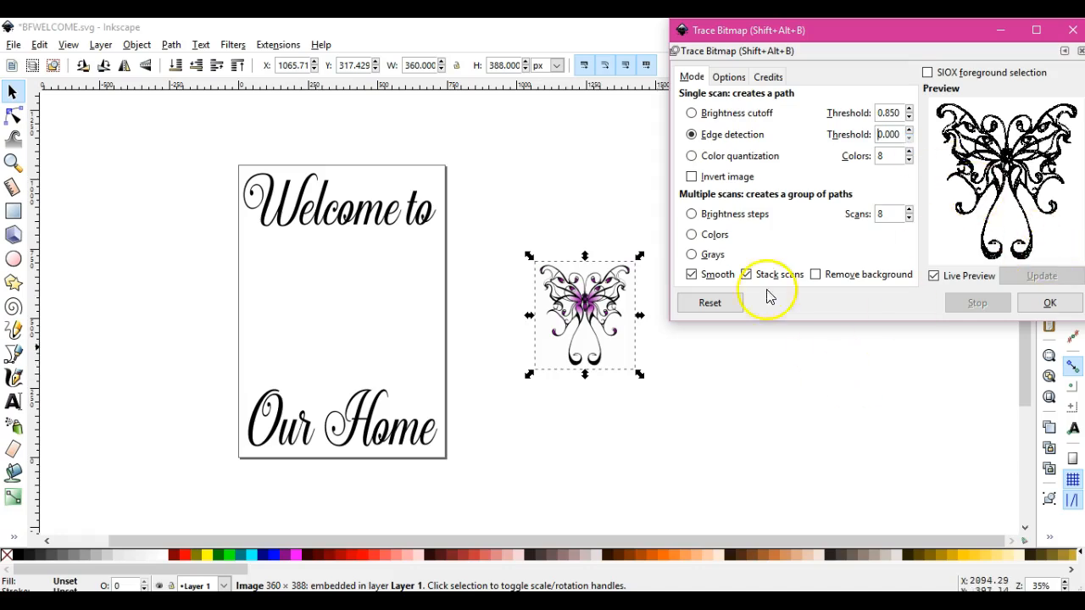
mouse_move(1049, 302)
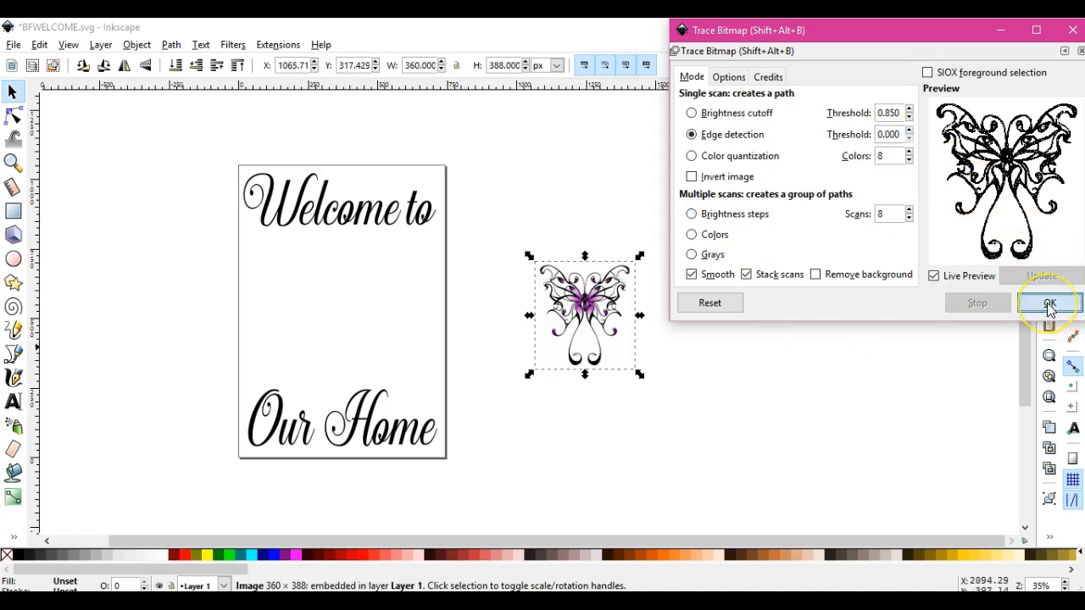
left_click(1050, 302)
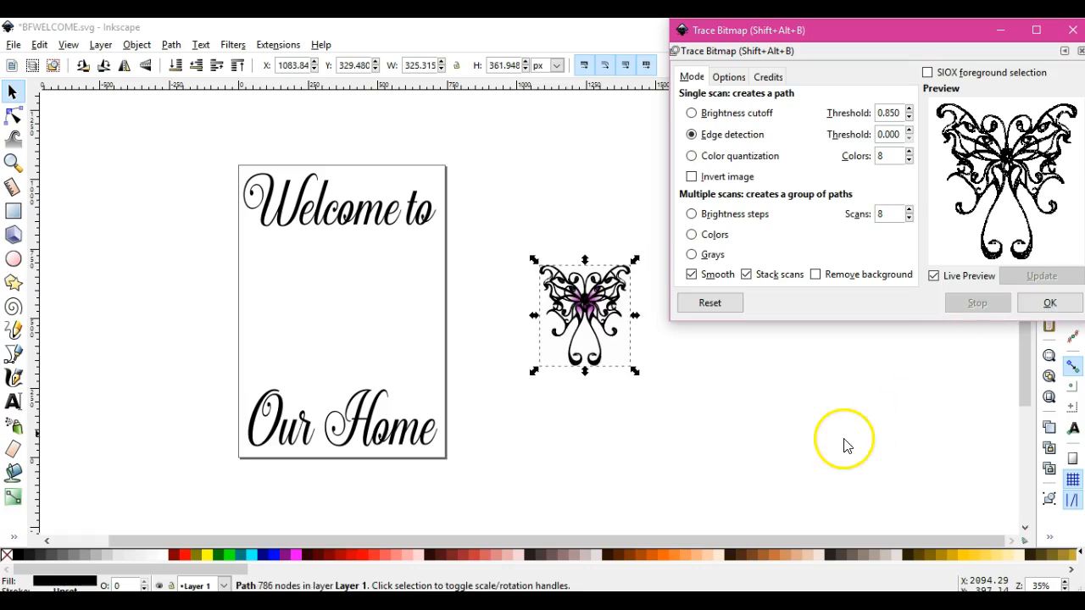
mouse_move(1072, 31)
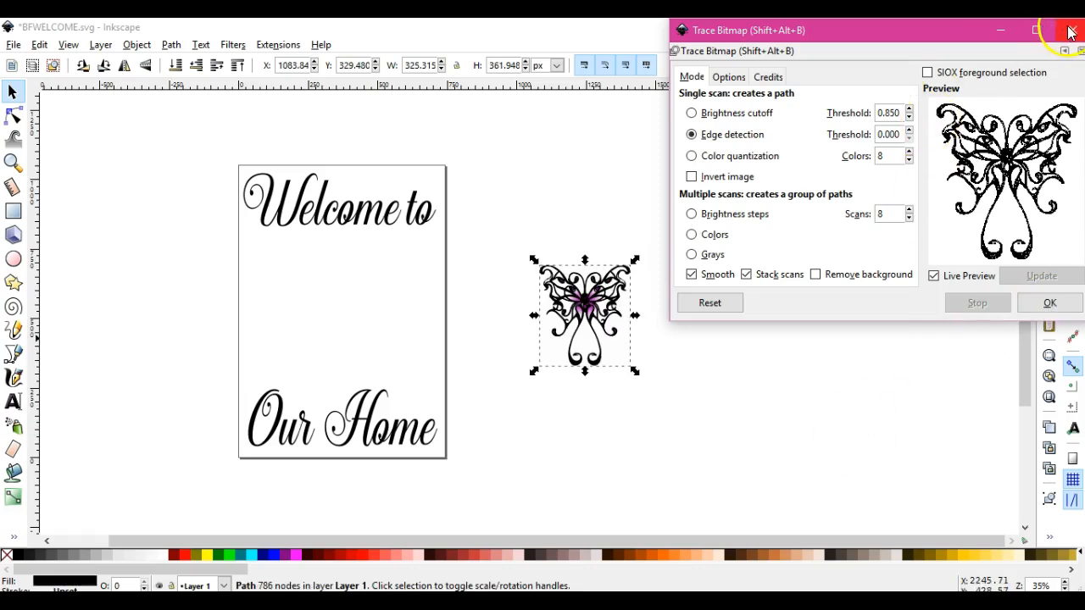
Place the traced butterfly between the text lines and delete the original coloured image.
left_click(1070, 31)
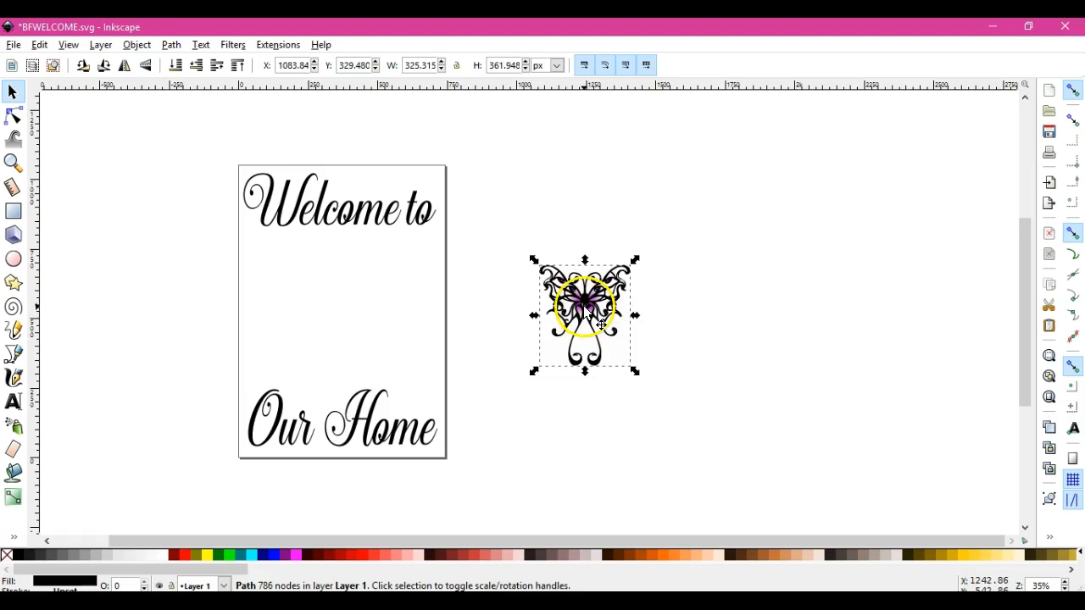
left_click_drag(584, 313, 331, 309)
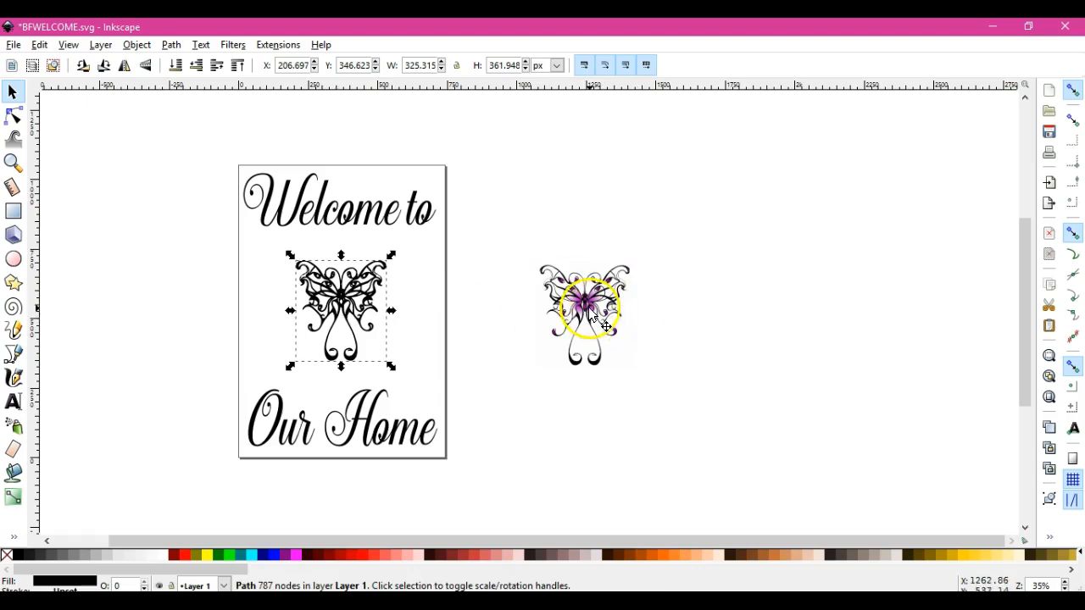
right_click(587, 309)
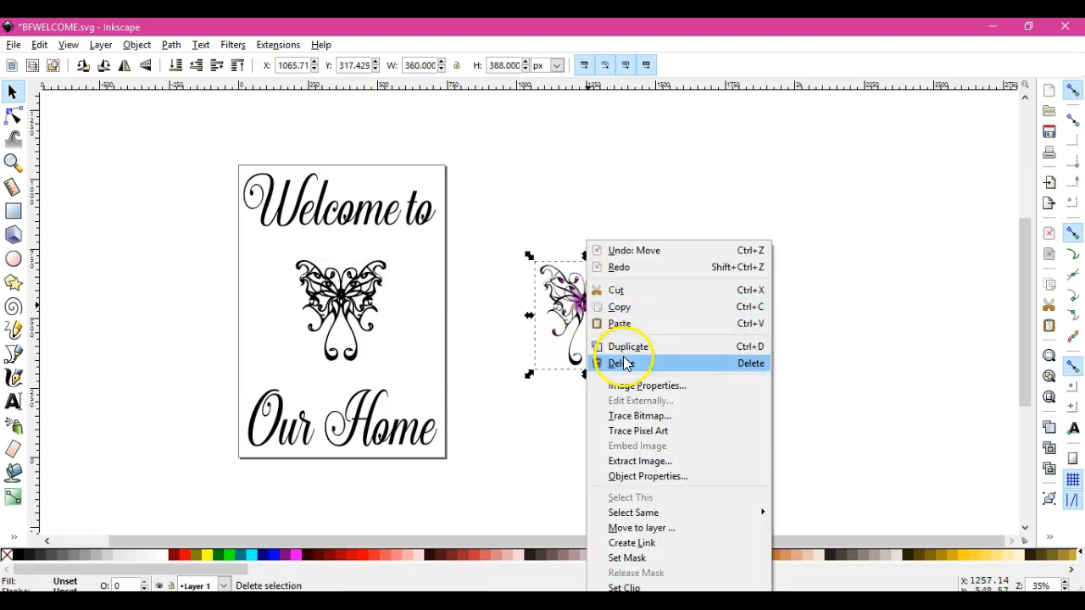
left_click(620, 363)
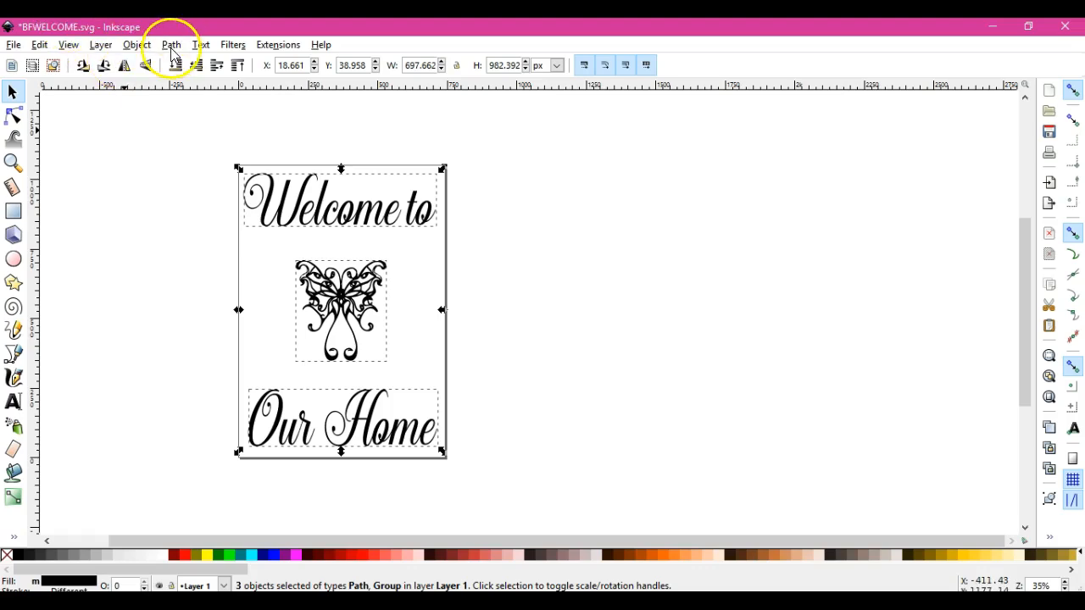
Convert the sign objects to paths and save over the existing BFWELCOME.svg.
left_click(169, 44)
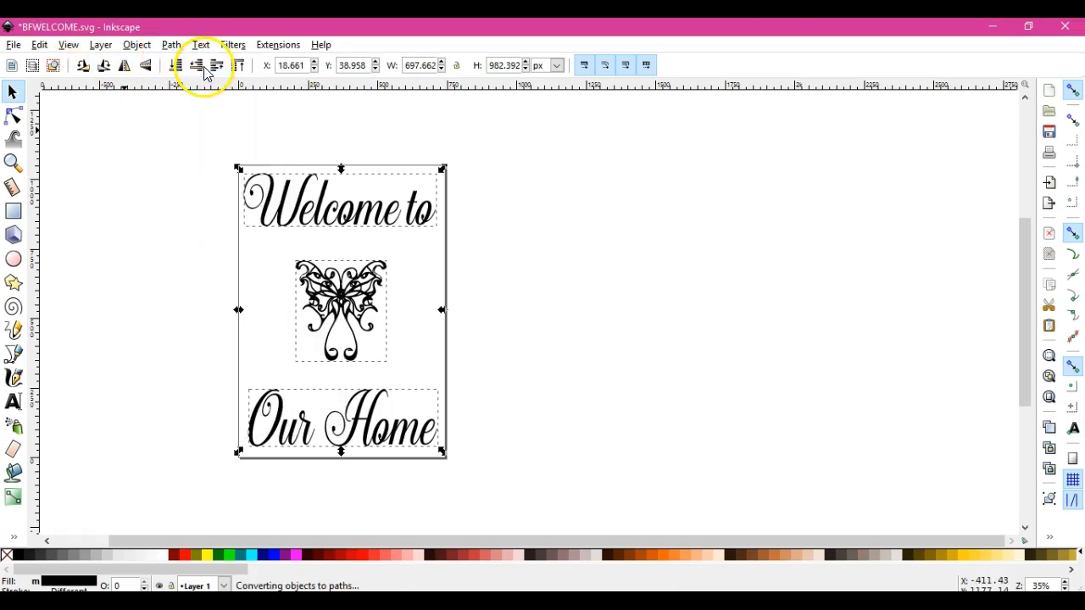
left_click(13, 45)
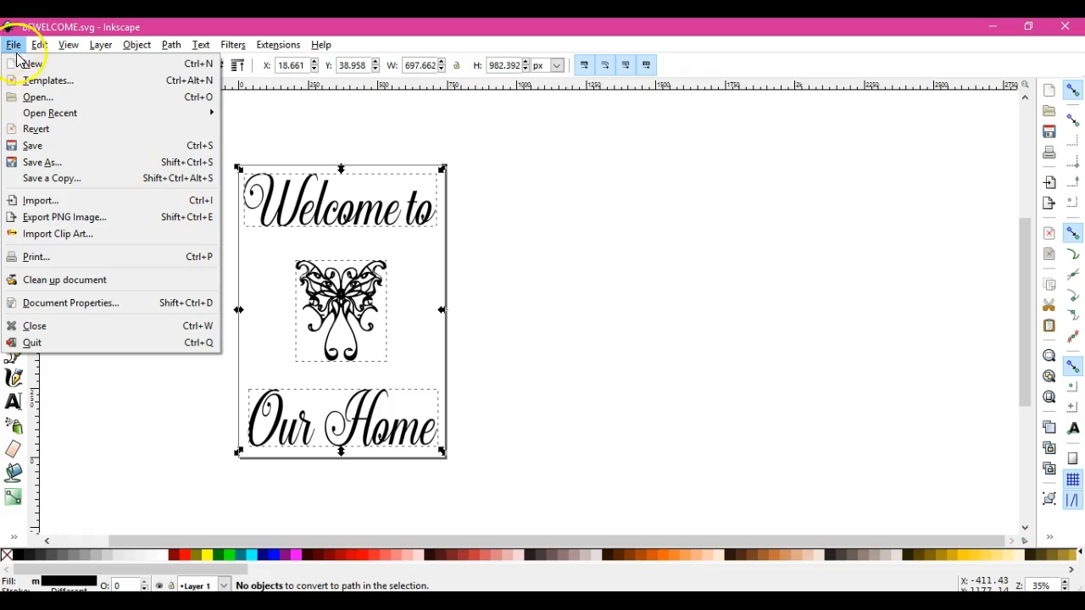
left_click(40, 163)
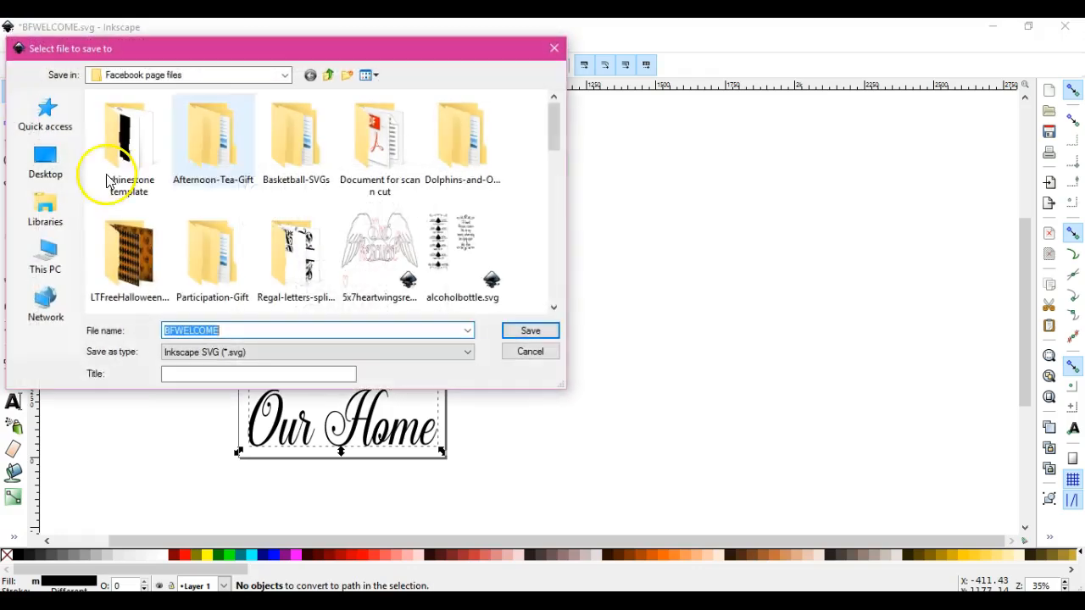
mouse_move(532, 331)
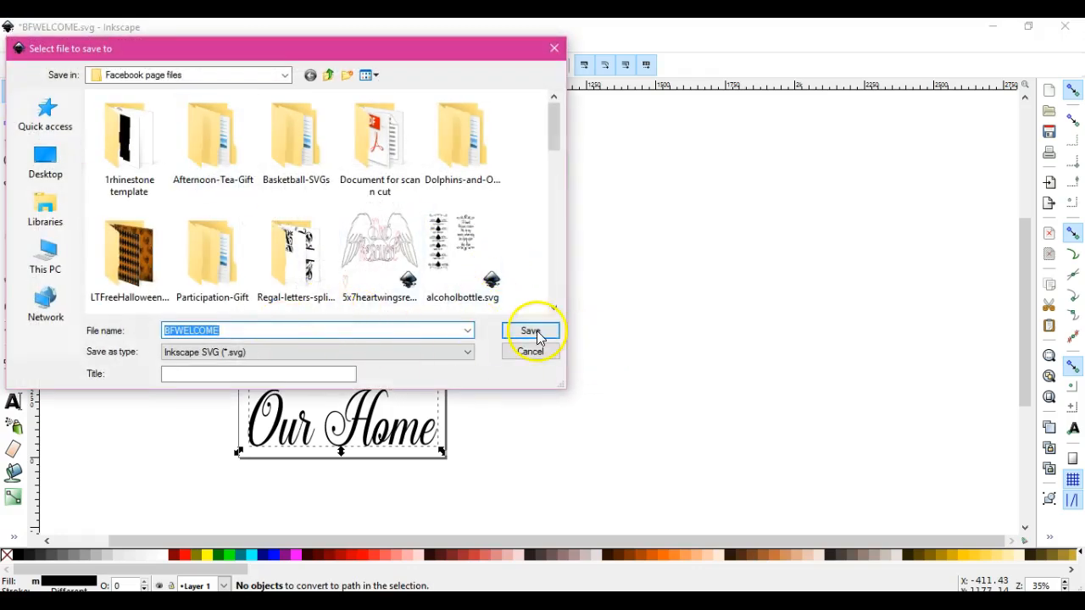
left_click(529, 330)
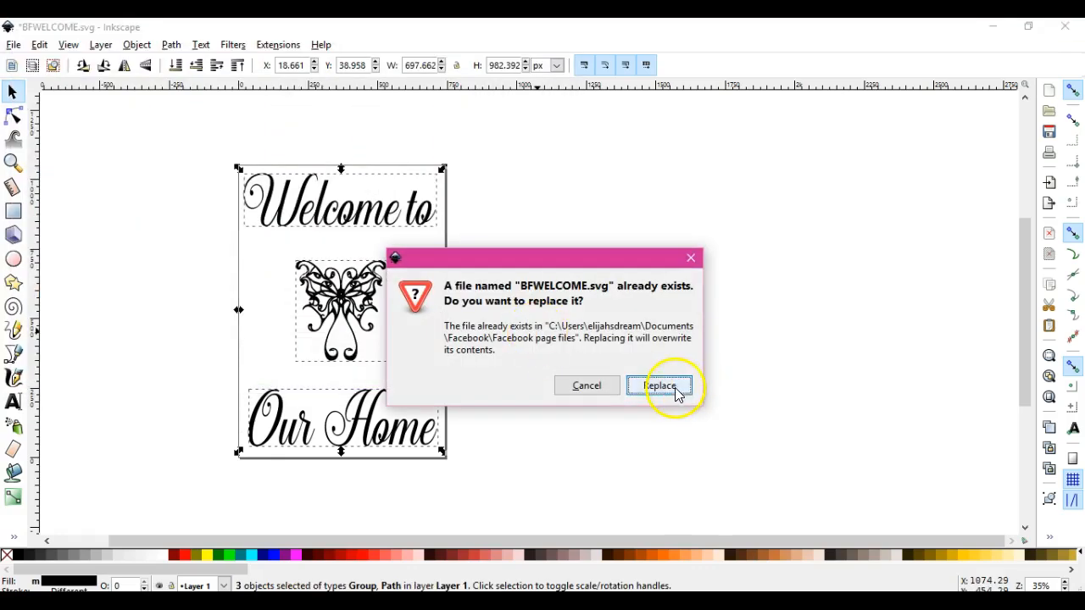
left_click(661, 385)
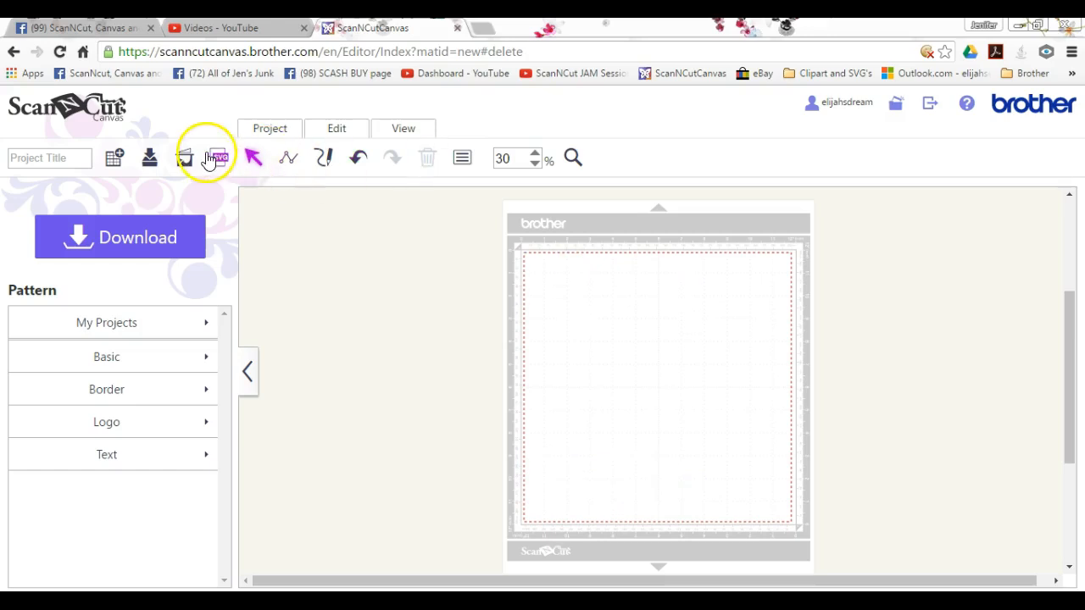
Import BFWELCOME.svg into the ScanNCut Canvas project via Import SVG and Choose File.
left_click(207, 157)
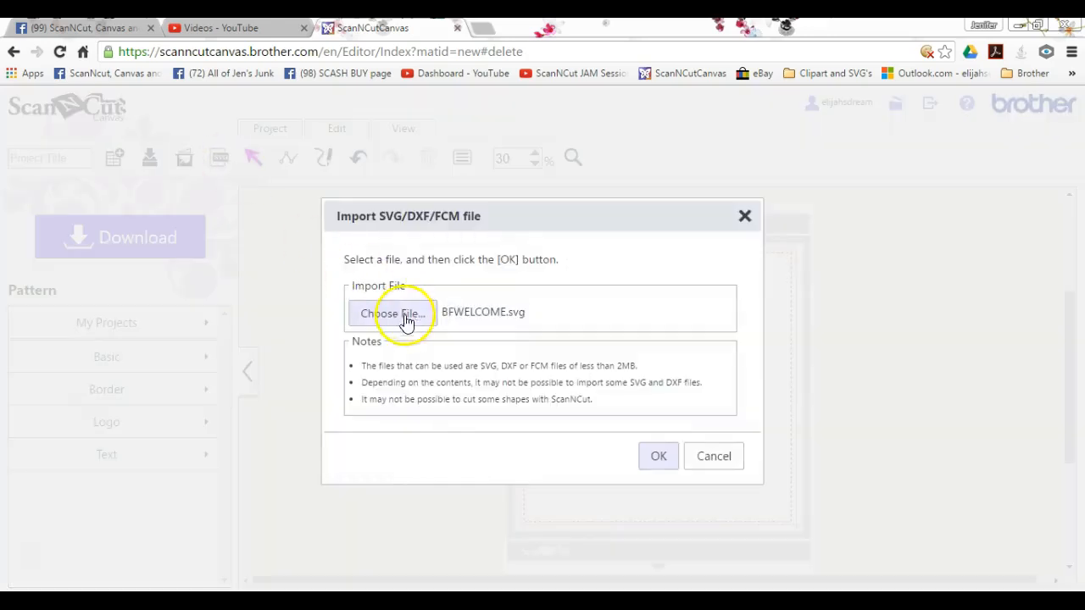
left_click(395, 312)
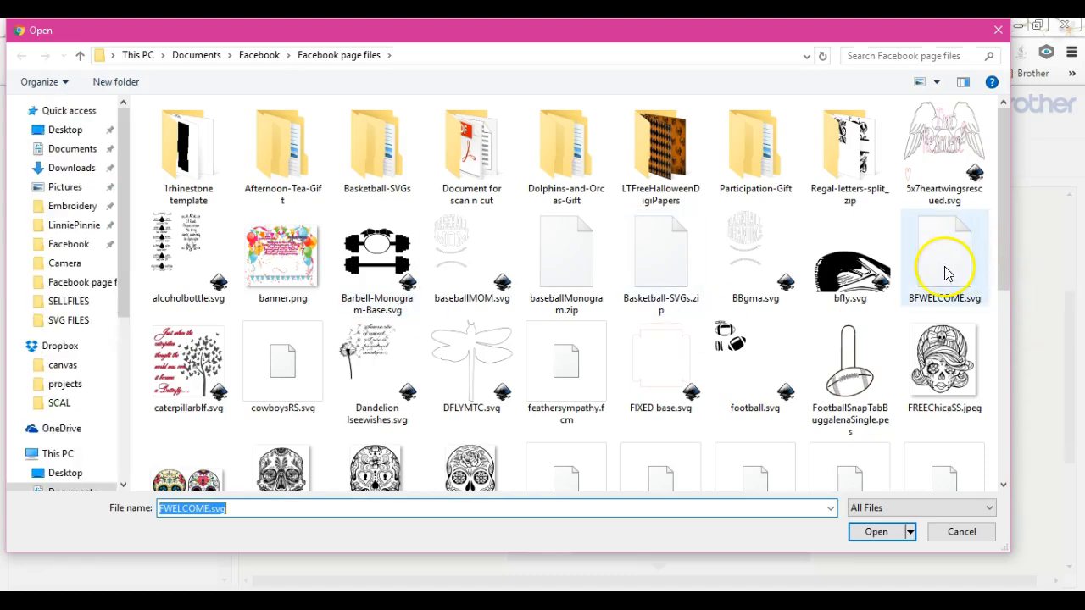
left_click(875, 532)
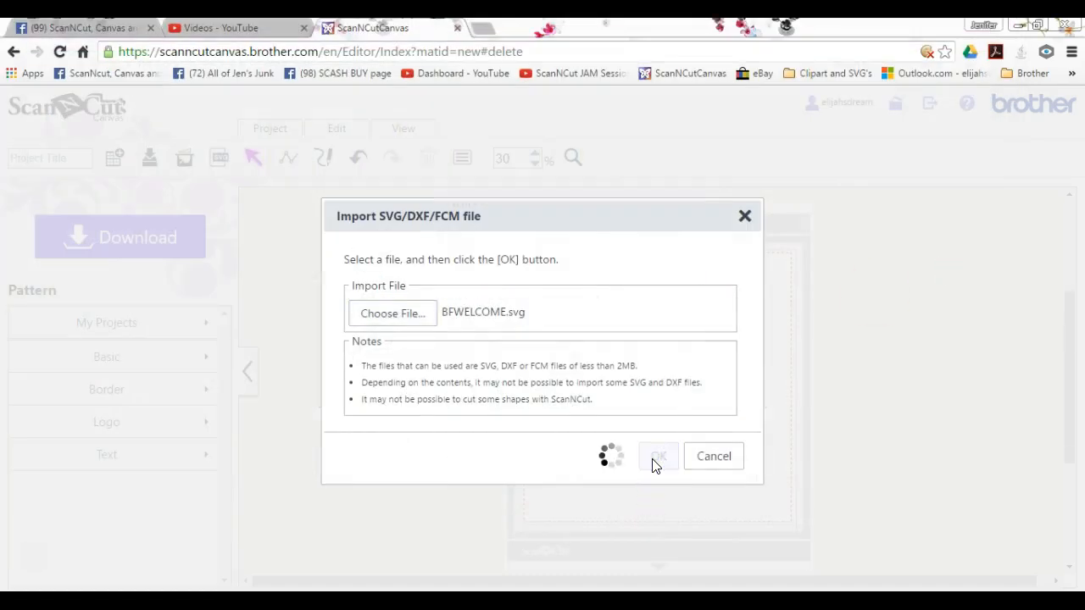
left_click(658, 456)
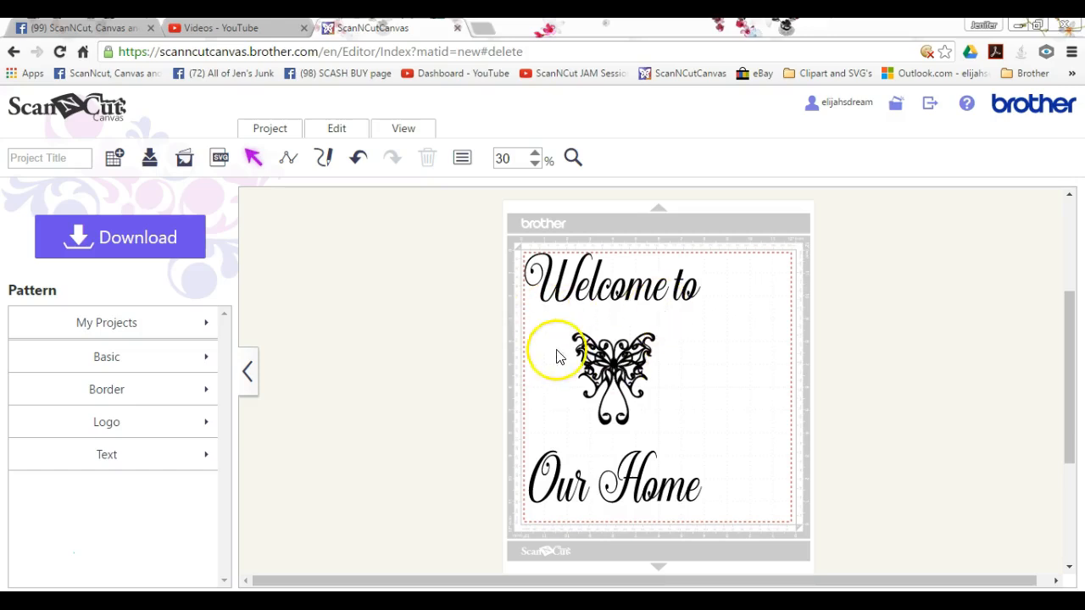
mouse_move(568, 329)
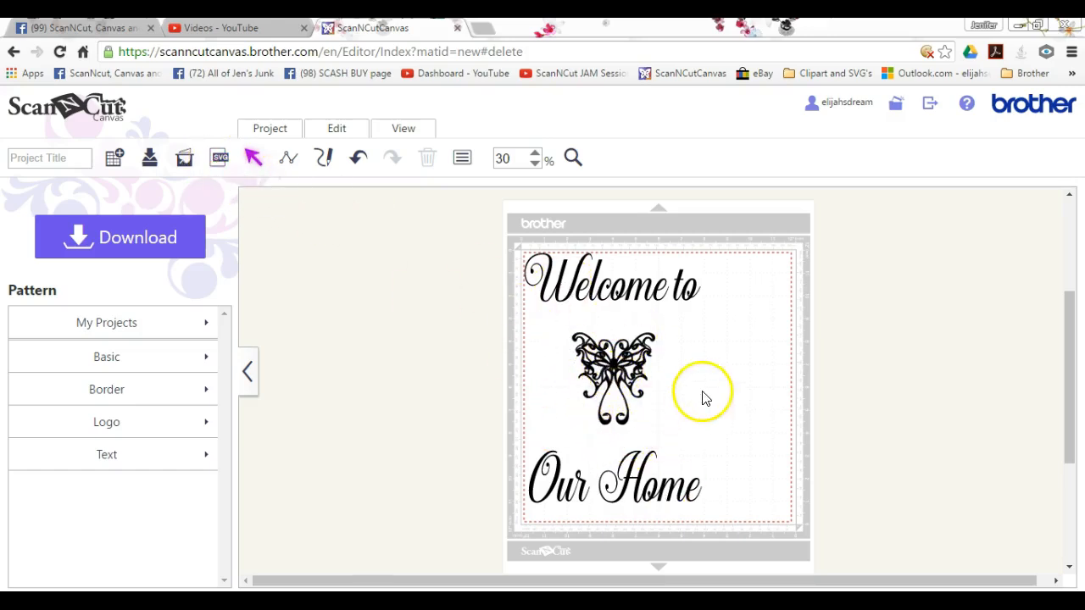
mouse_move(691, 412)
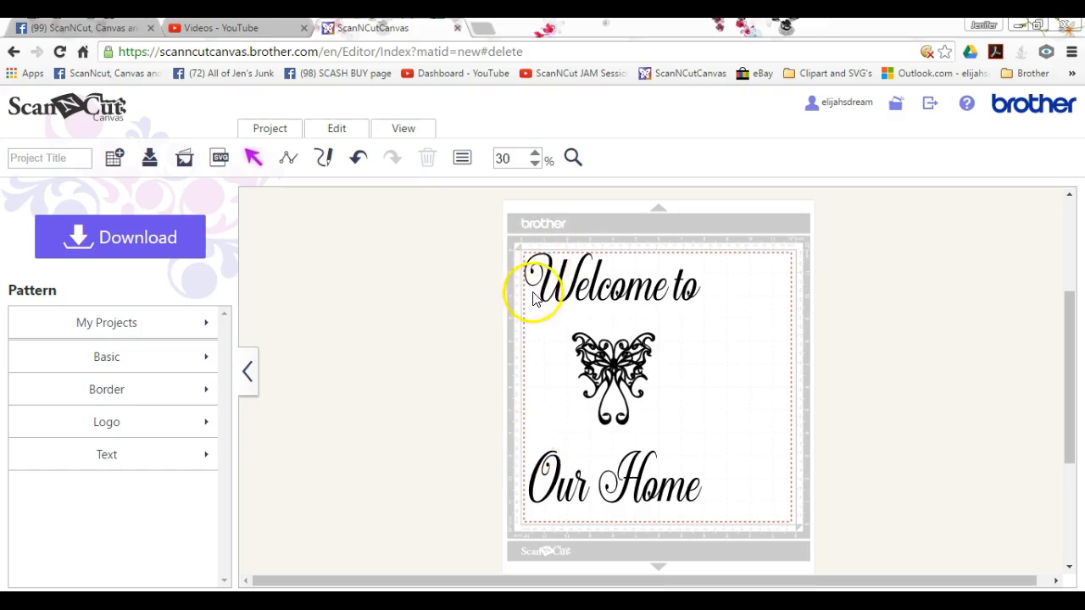
mouse_move(709, 280)
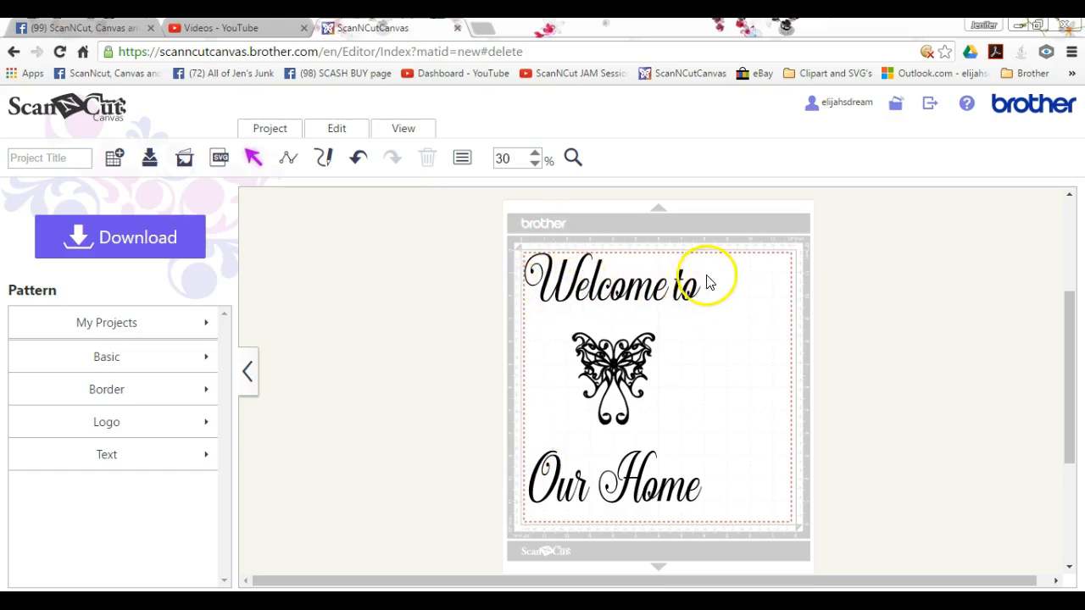
mouse_move(610, 434)
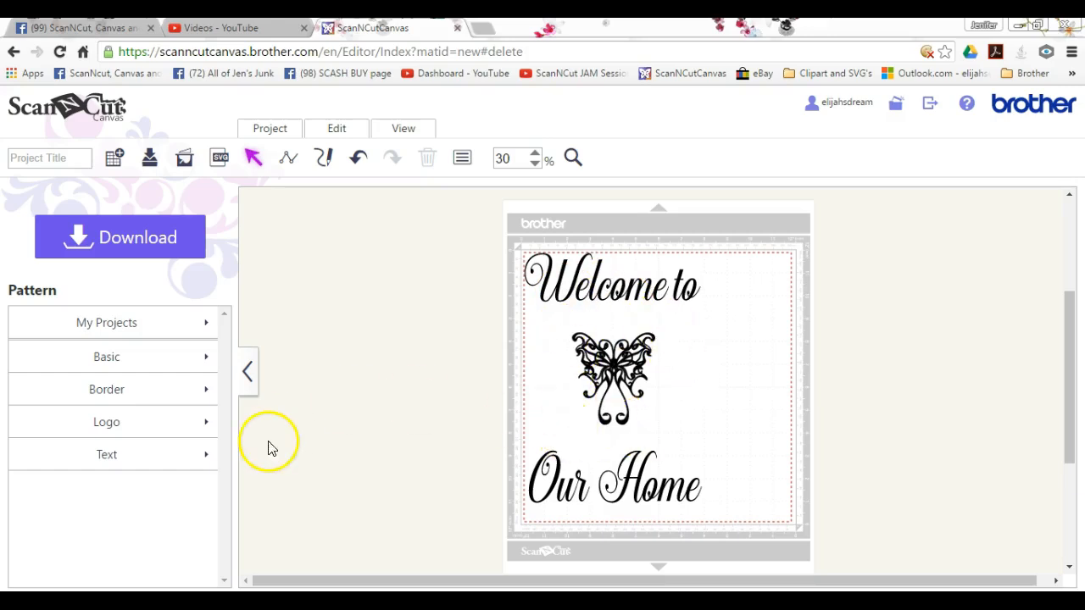
mouse_move(268, 464)
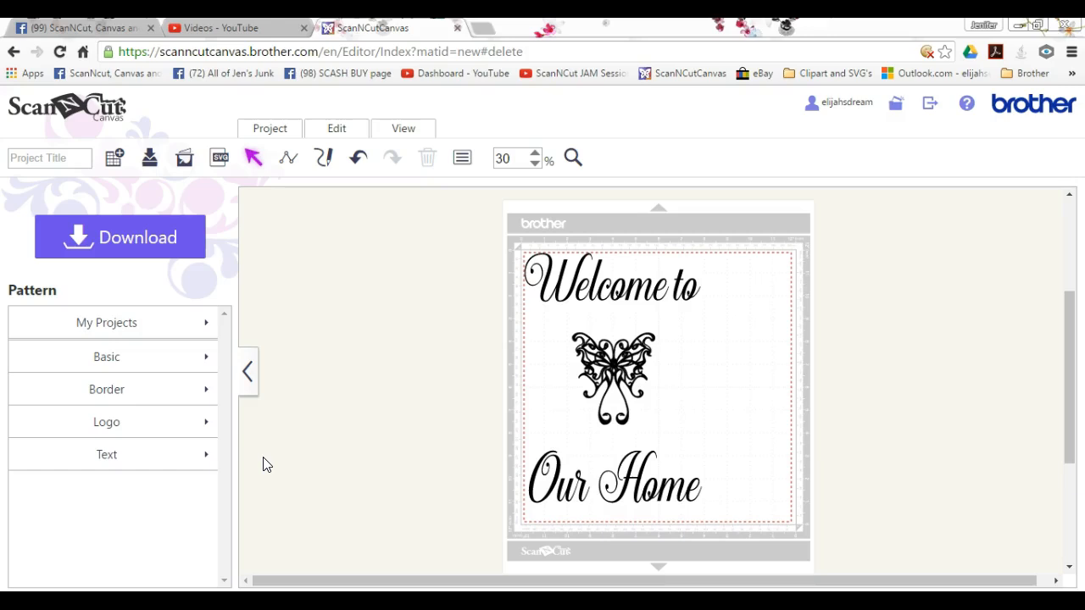
mouse_move(234, 519)
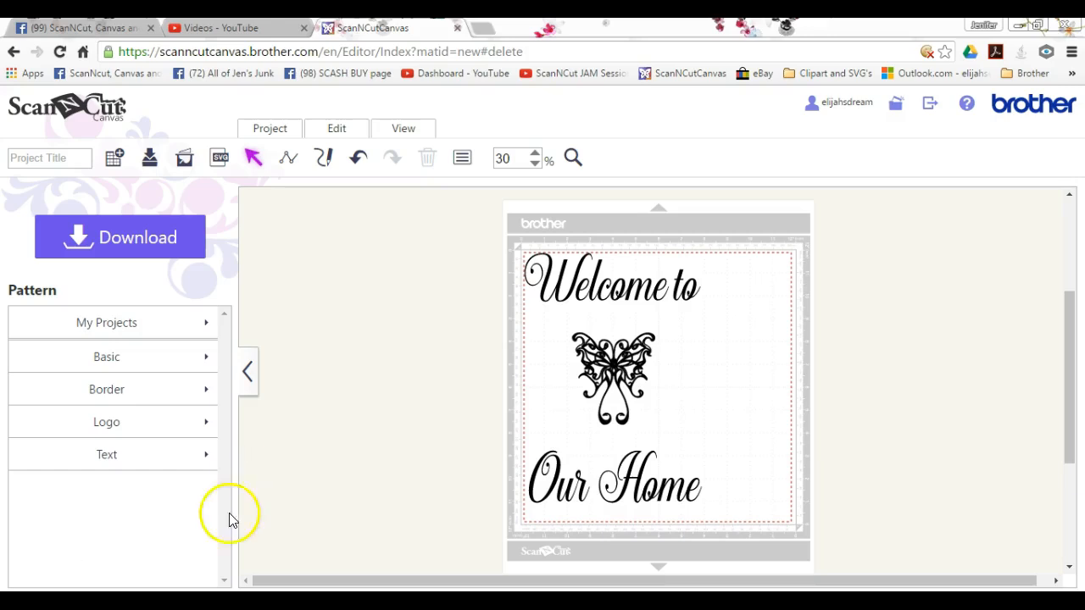